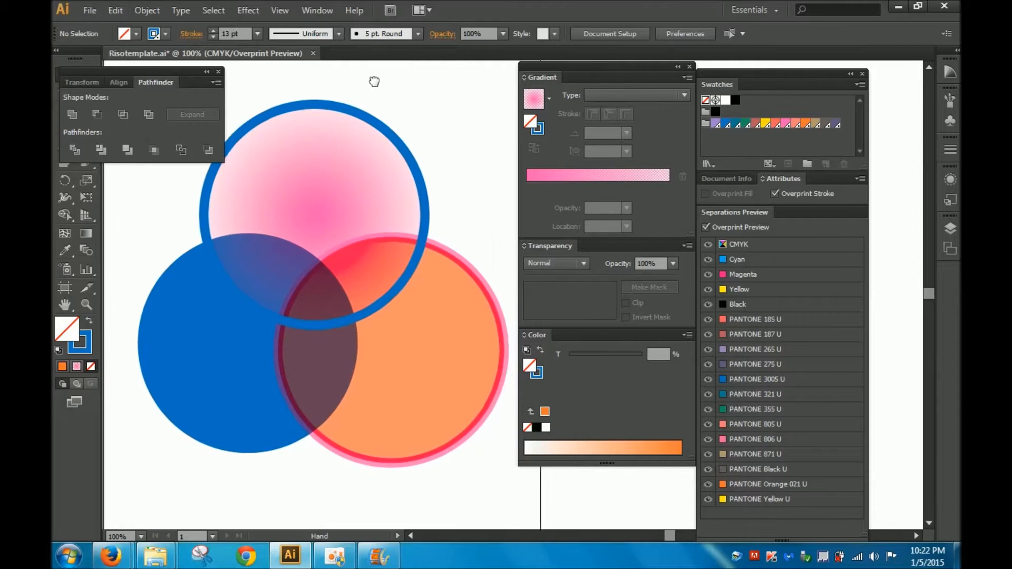
Save a copy of the three-circle artwork as an Adobe PDF named 3circles.pdf.
left_click(88, 9)
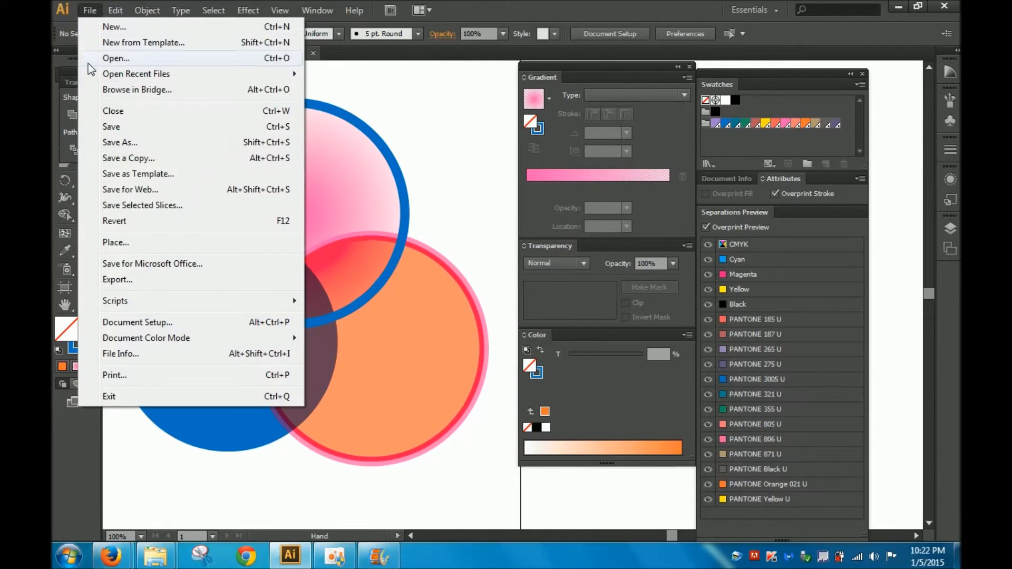
left_click(128, 158)
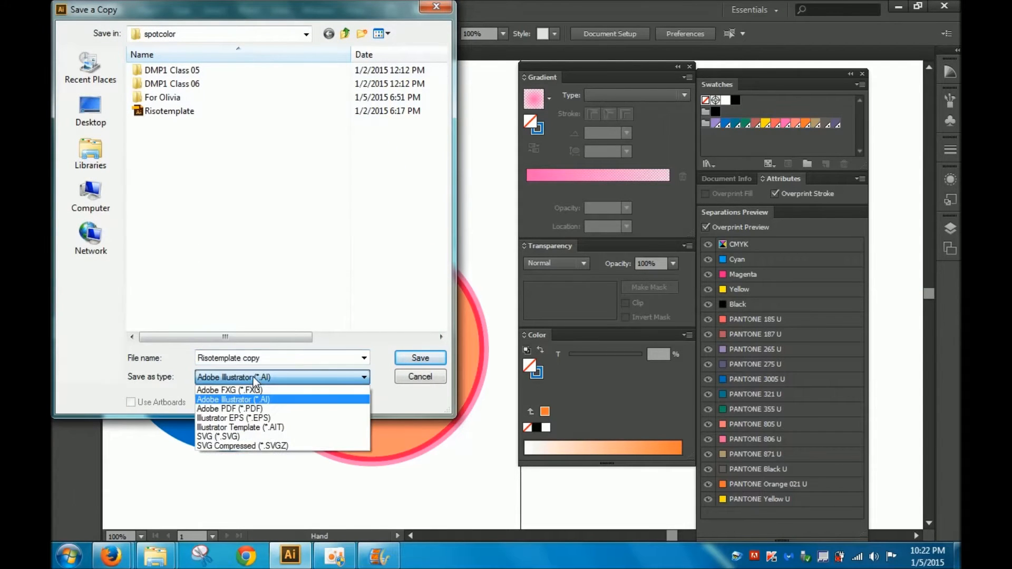
left_click(230, 409)
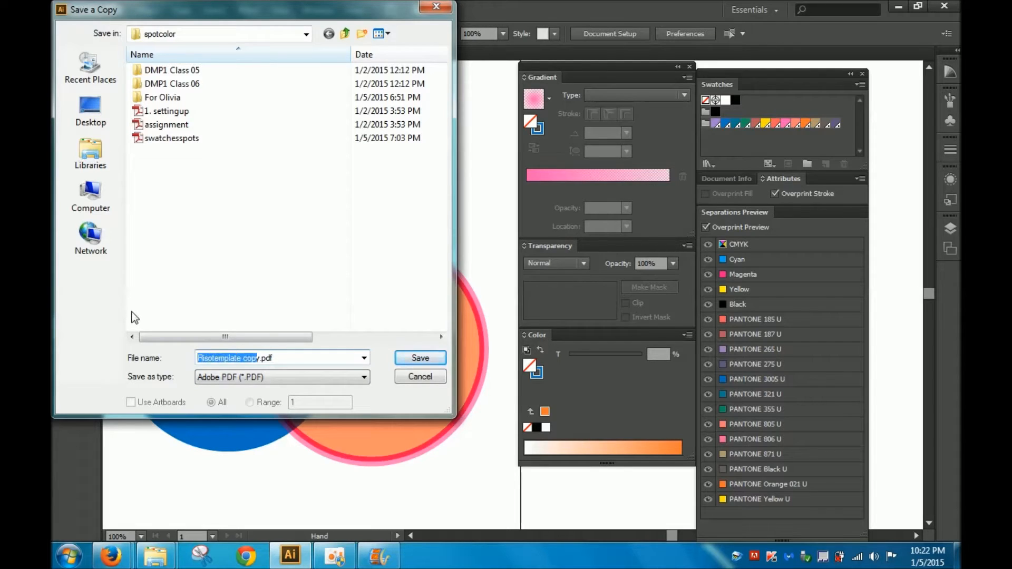
key("Delete")
type("3circles")
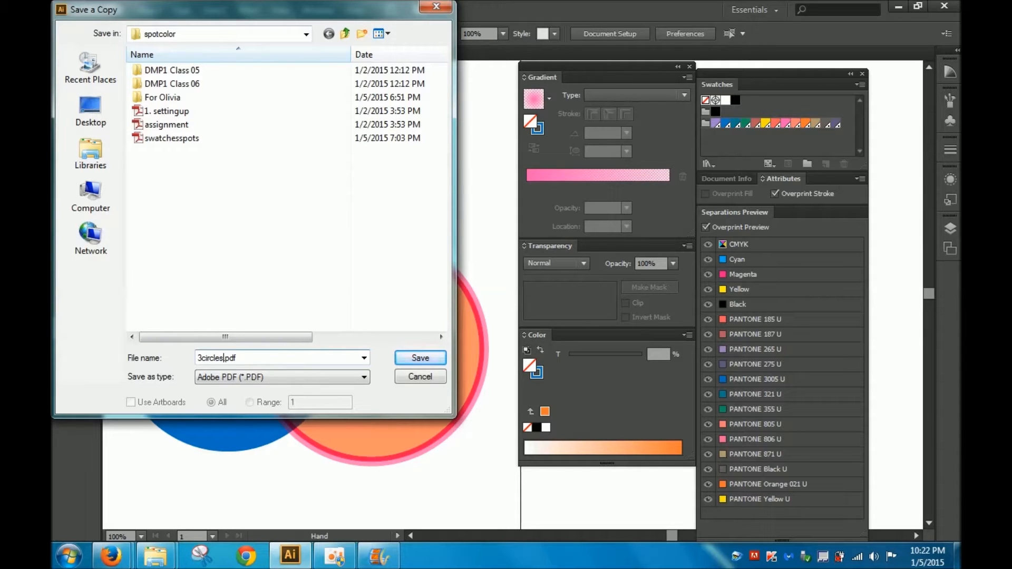
left_click(419, 359)
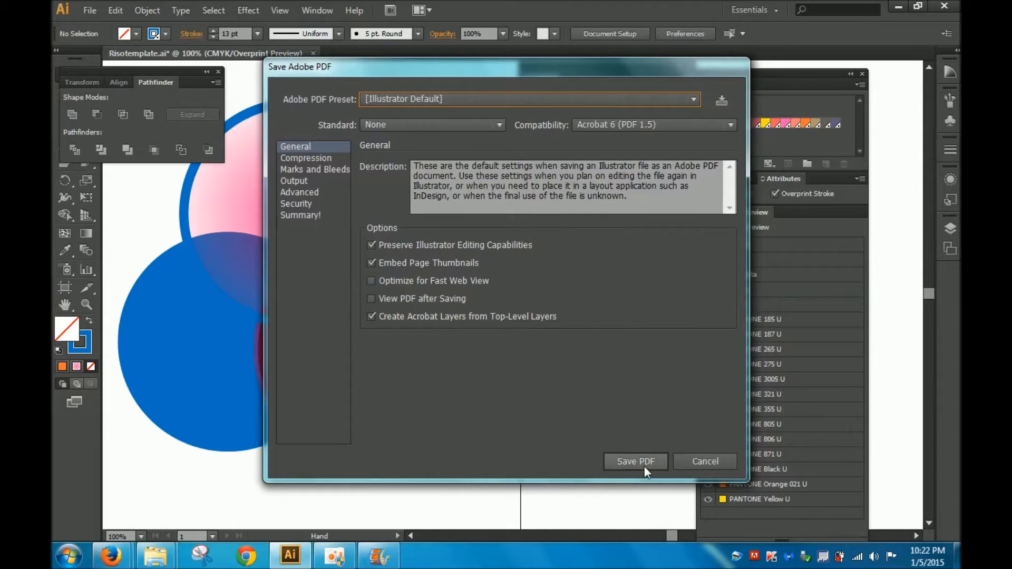
Finish saving the PDF with default settings and open 3circles.pdf in Acrobat.
left_click(635, 462)
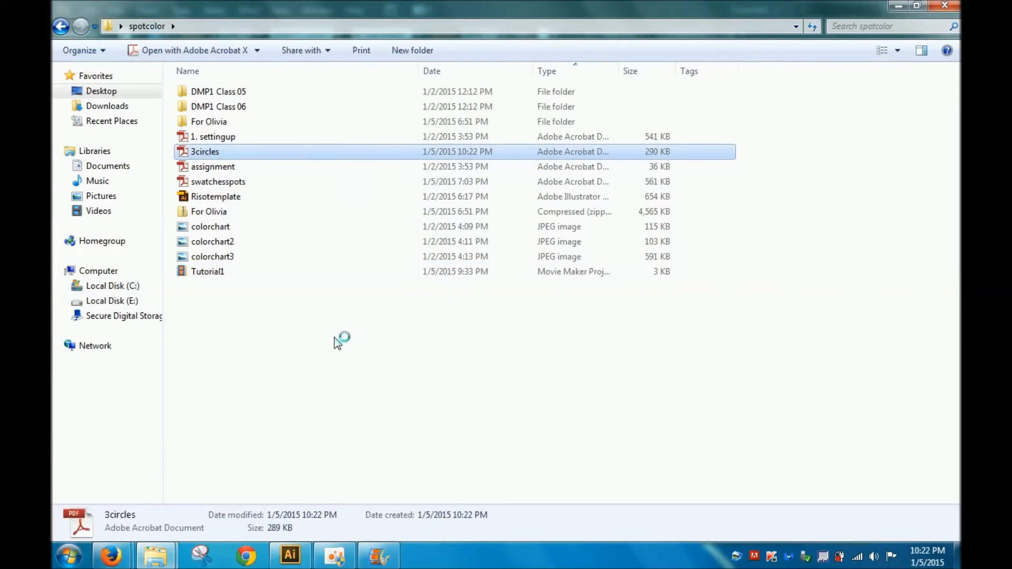
double_click(203, 152)
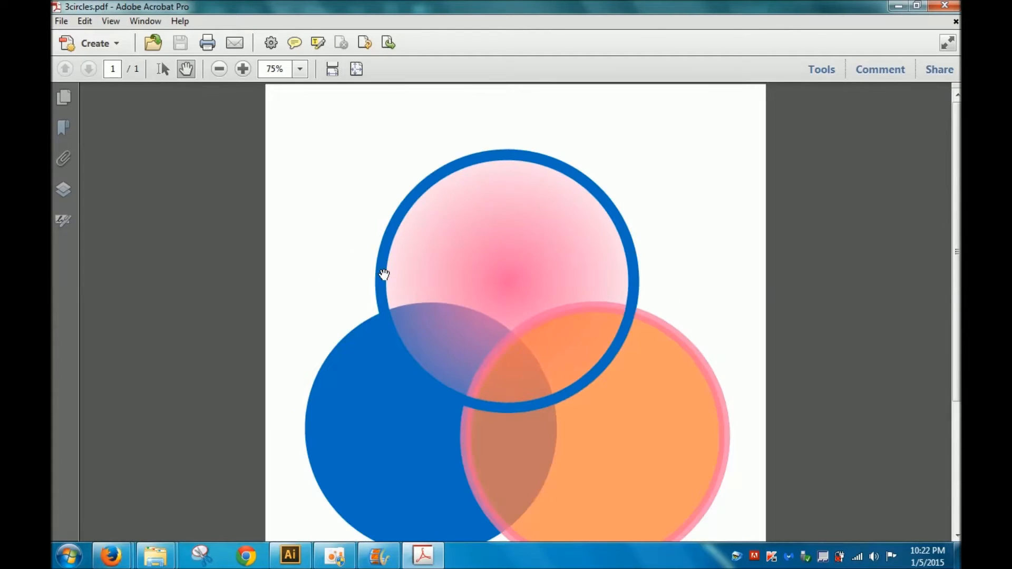
Fit the whole three-circle page in view and browse the window and tools menus for Print Production.
left_click(218, 68)
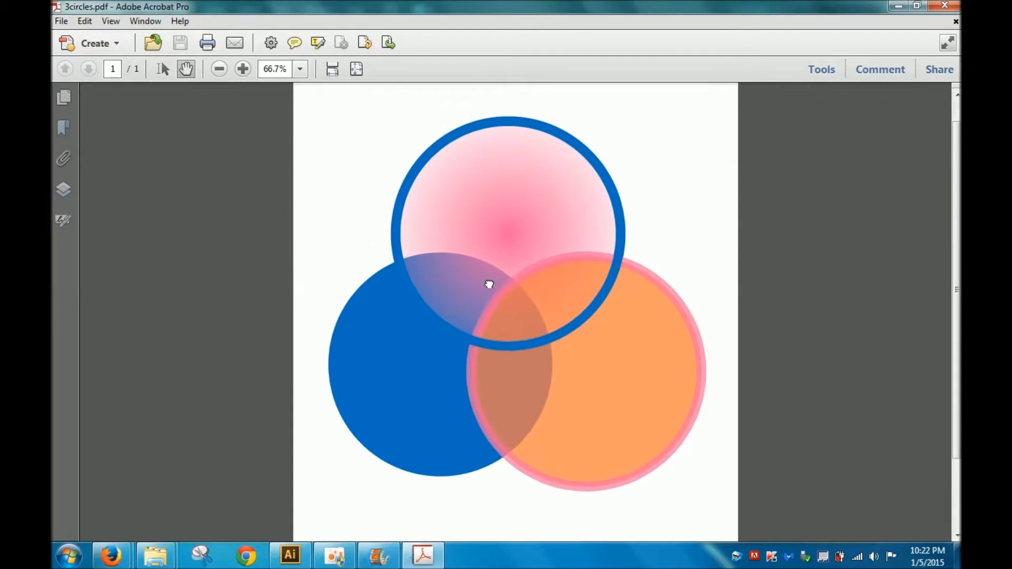
mouse_move(646, 387)
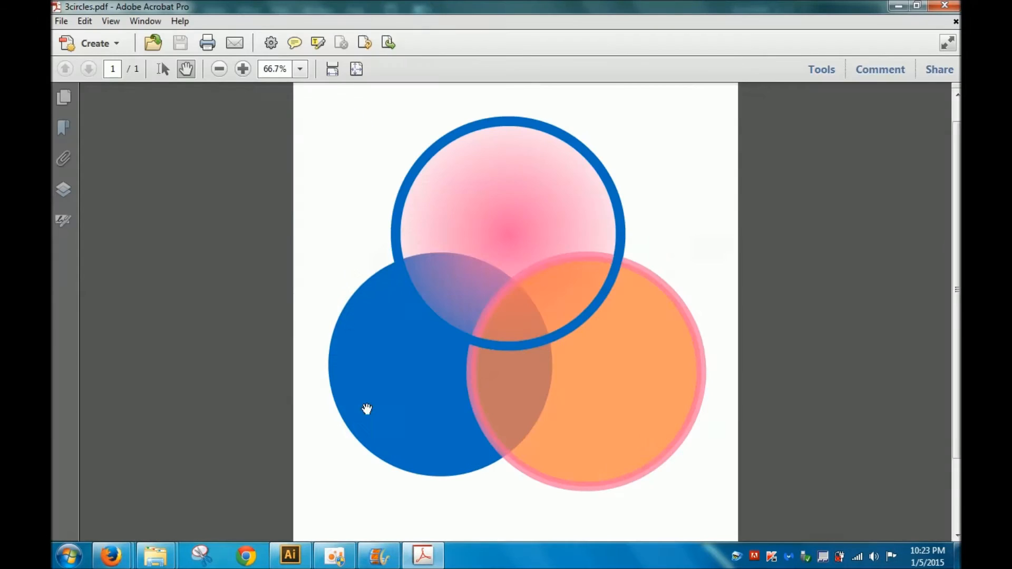
mouse_move(681, 272)
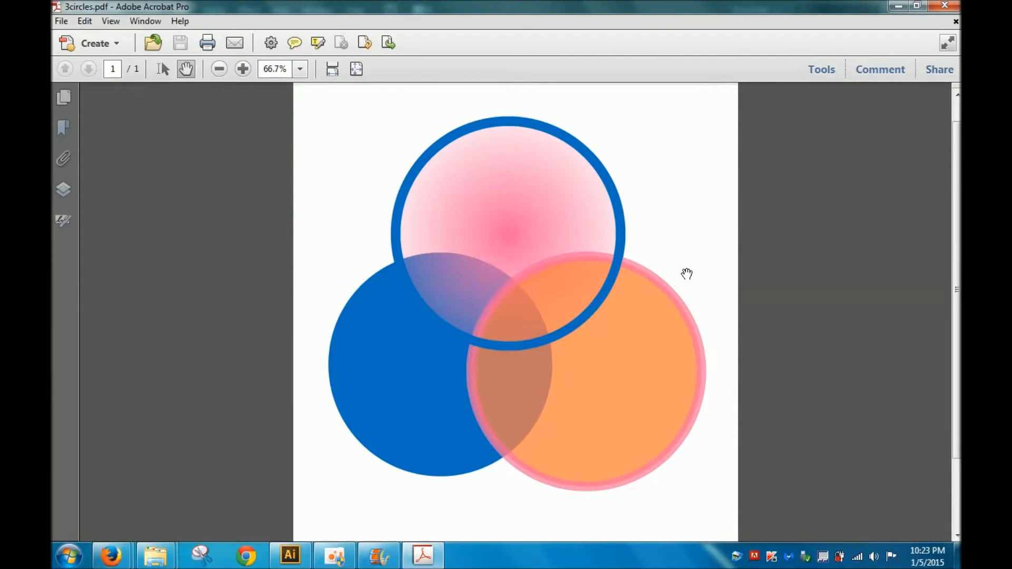
left_click(290, 556)
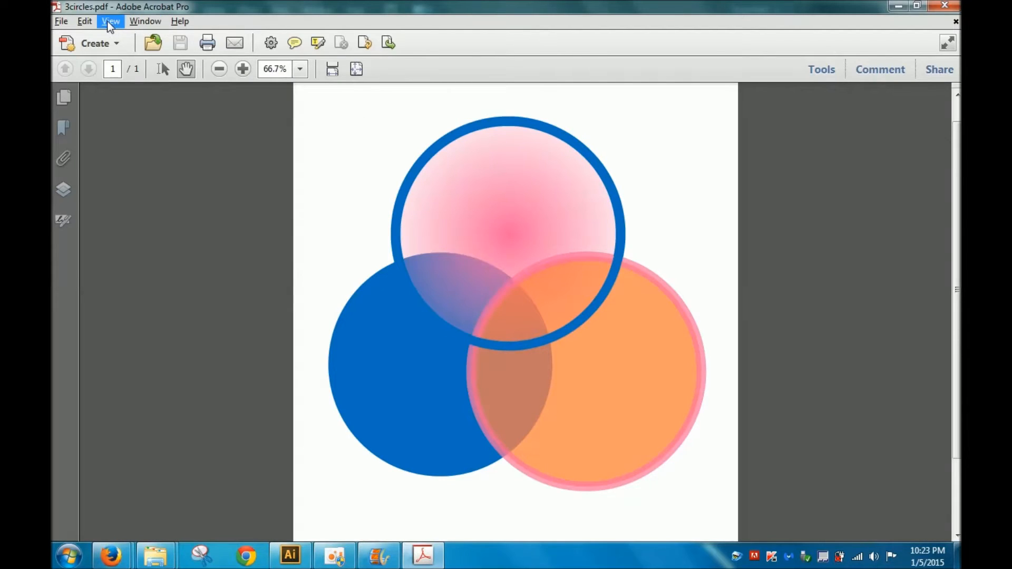
left_click(145, 21)
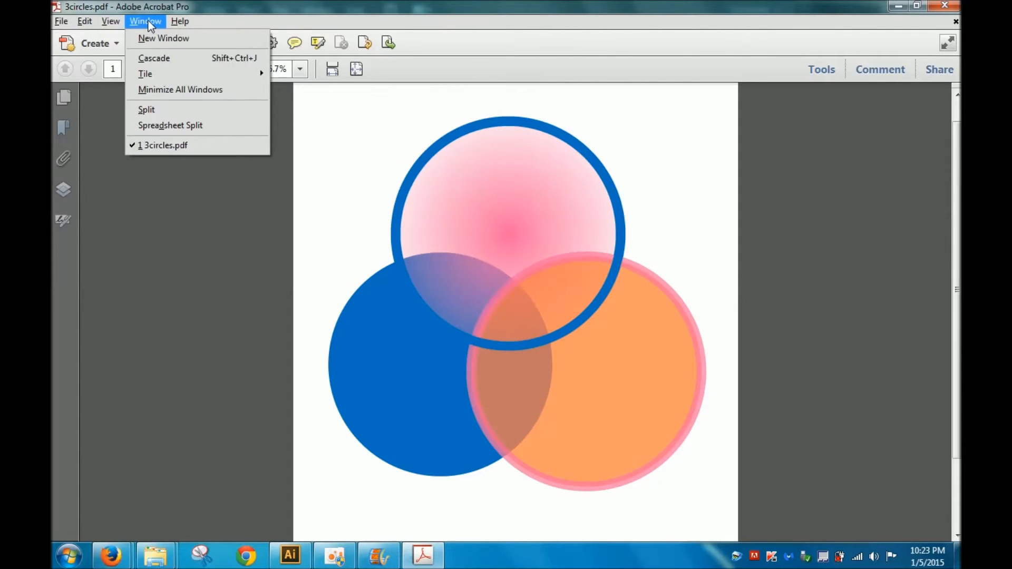
left_click(111, 21)
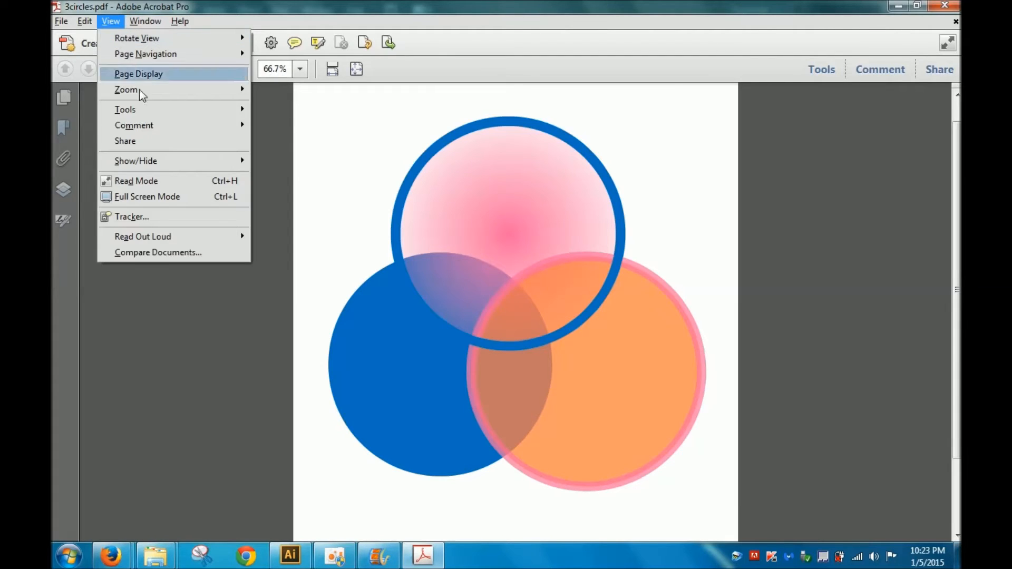
mouse_move(125, 110)
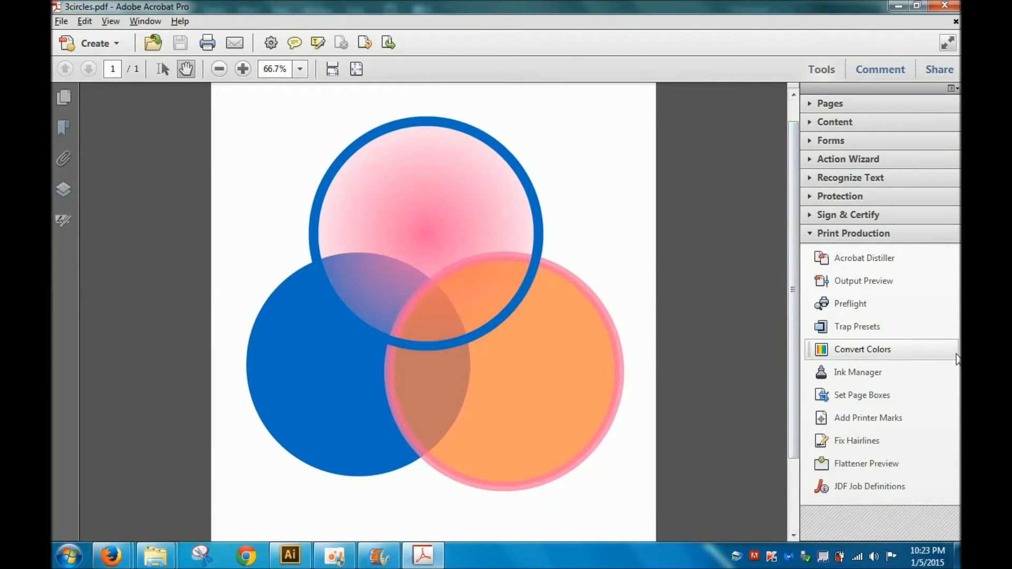
mouse_move(879, 280)
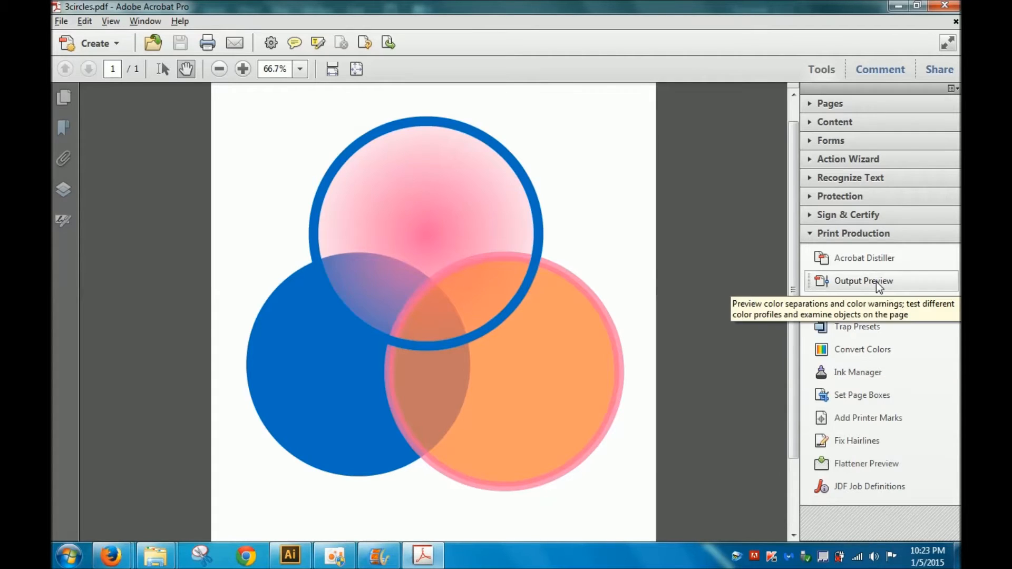
left_click(863, 280)
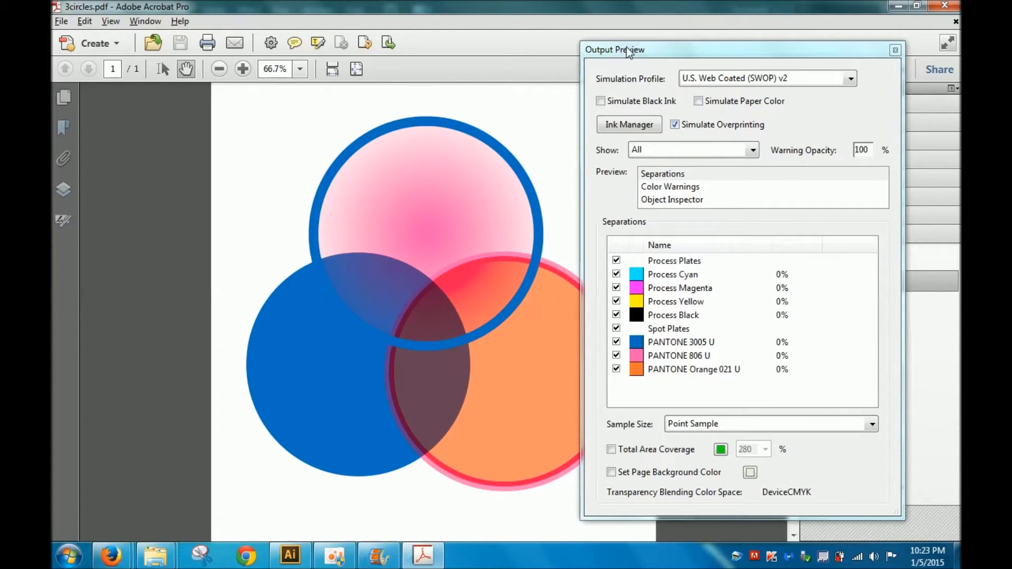
left_click_drag(614, 49, 680, 50)
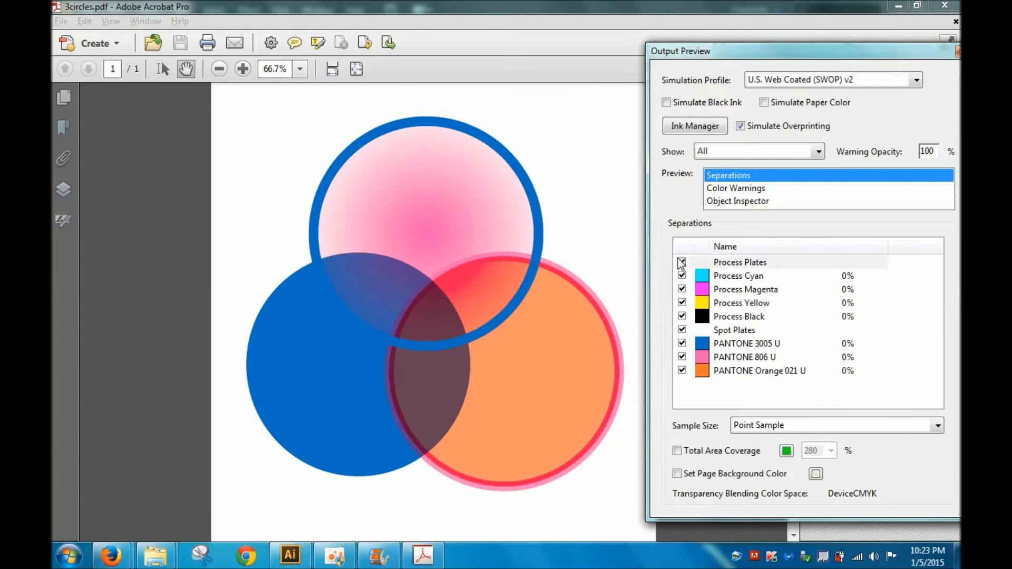
left_click(681, 262)
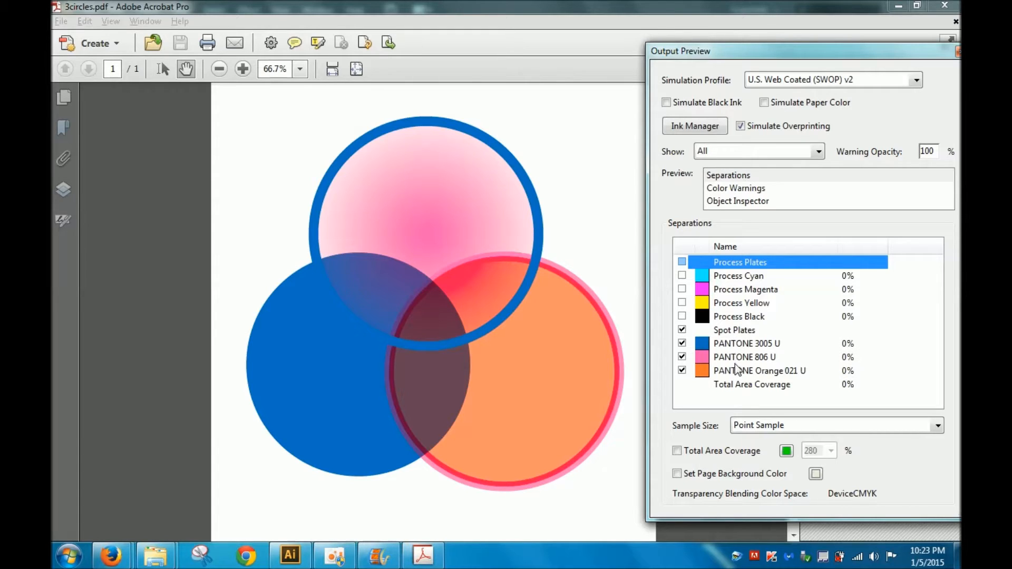
mouse_move(753, 384)
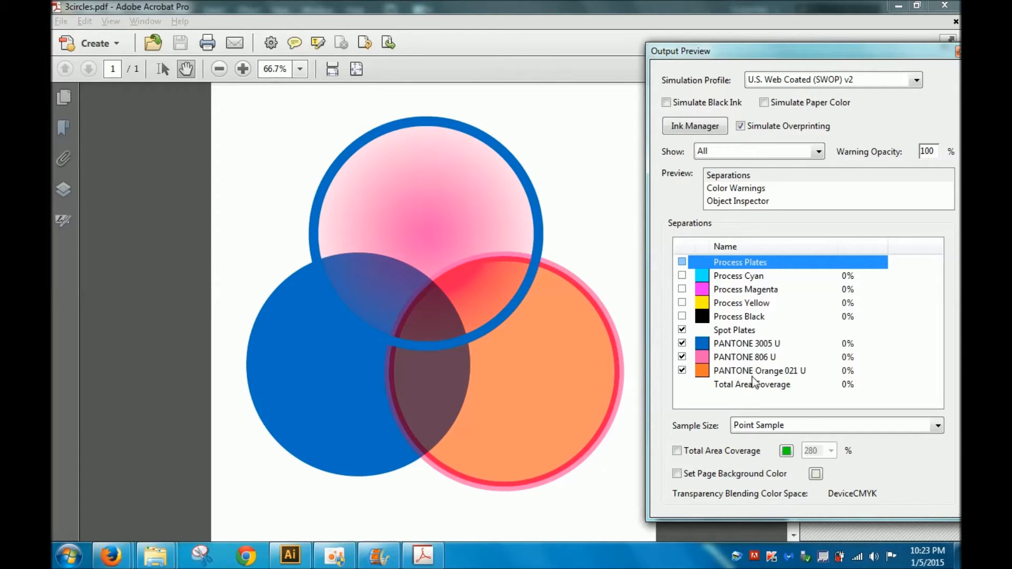
left_click(740, 126)
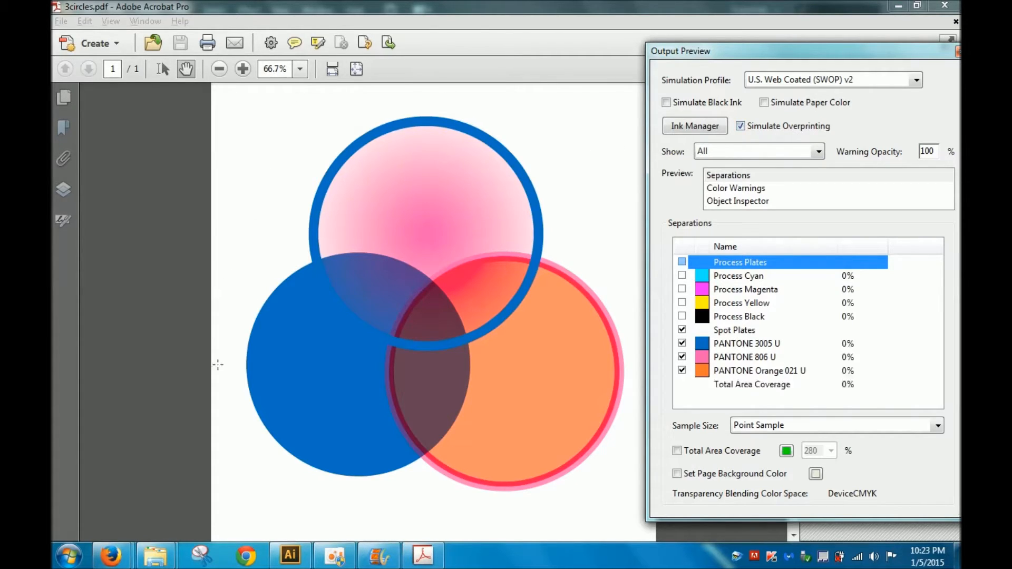
mouse_move(239, 278)
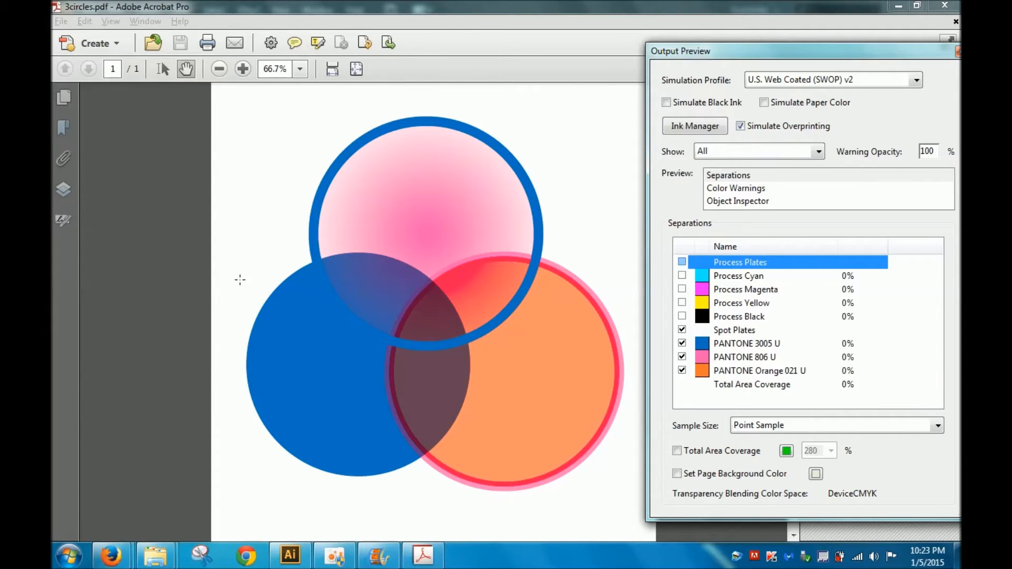
mouse_move(248, 278)
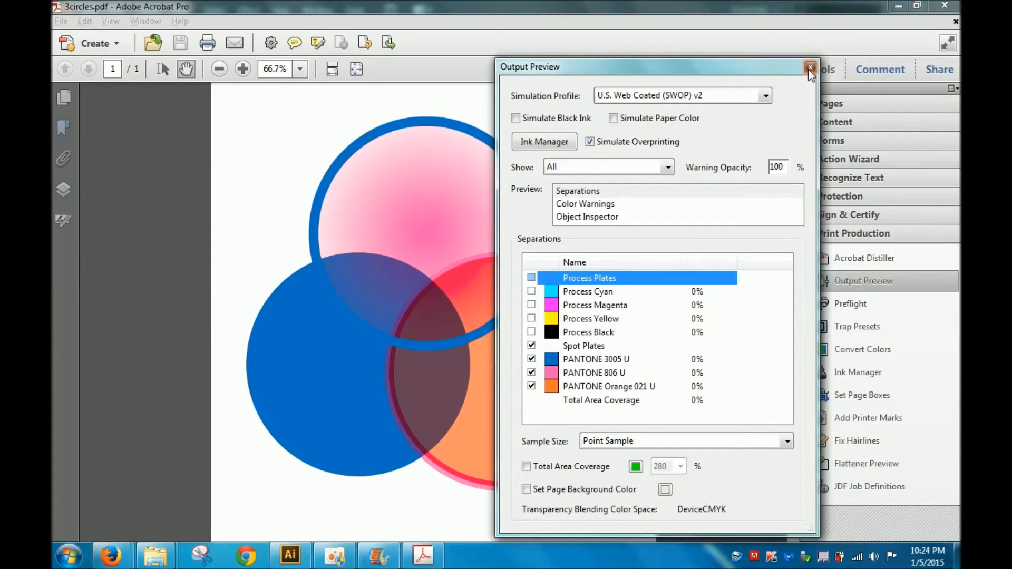
left_click(808, 65)
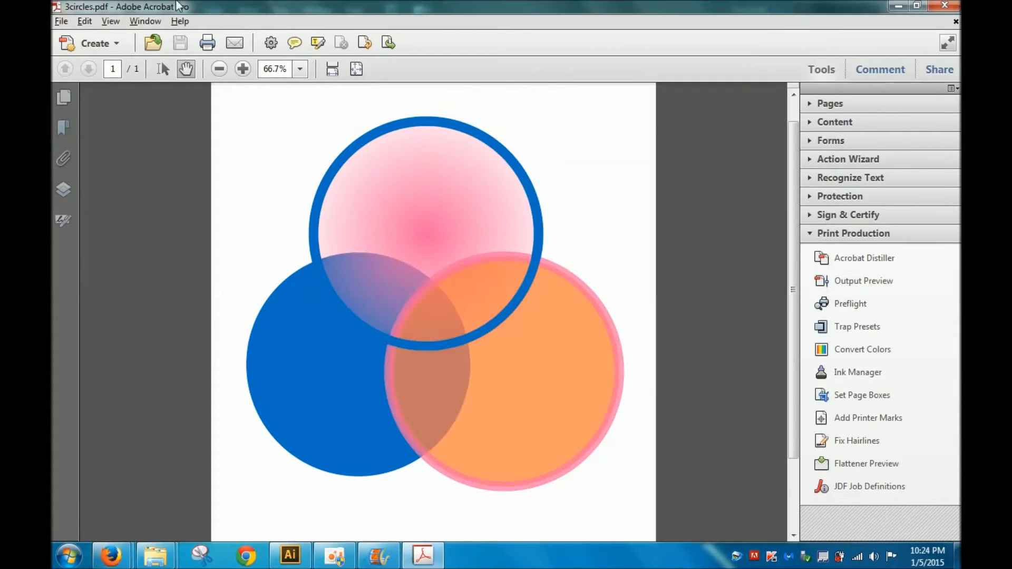
Set the Adobe PDF print job's advanced output to Separations with the process ink plates switched off.
left_click(59, 21)
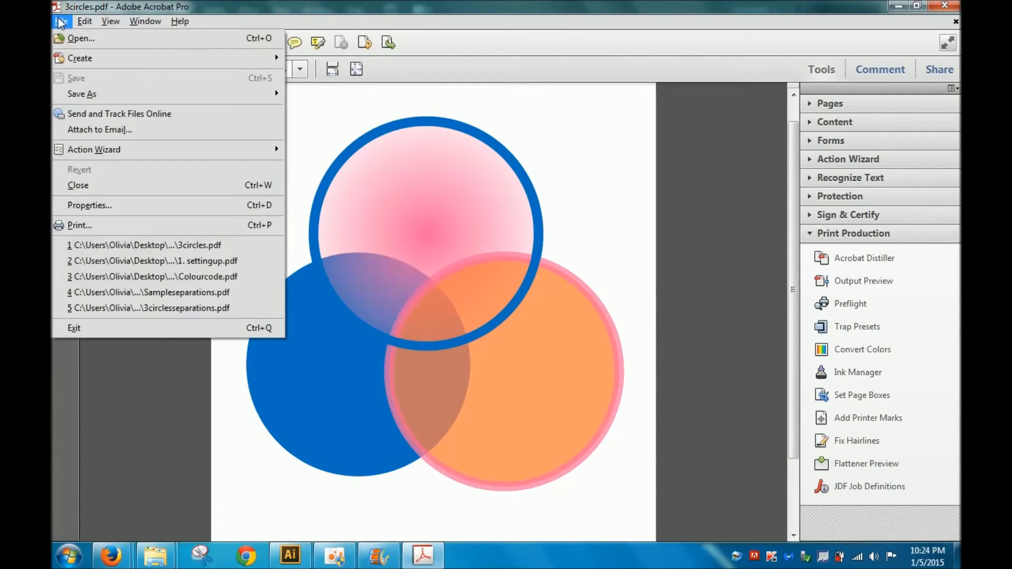
mouse_move(79, 226)
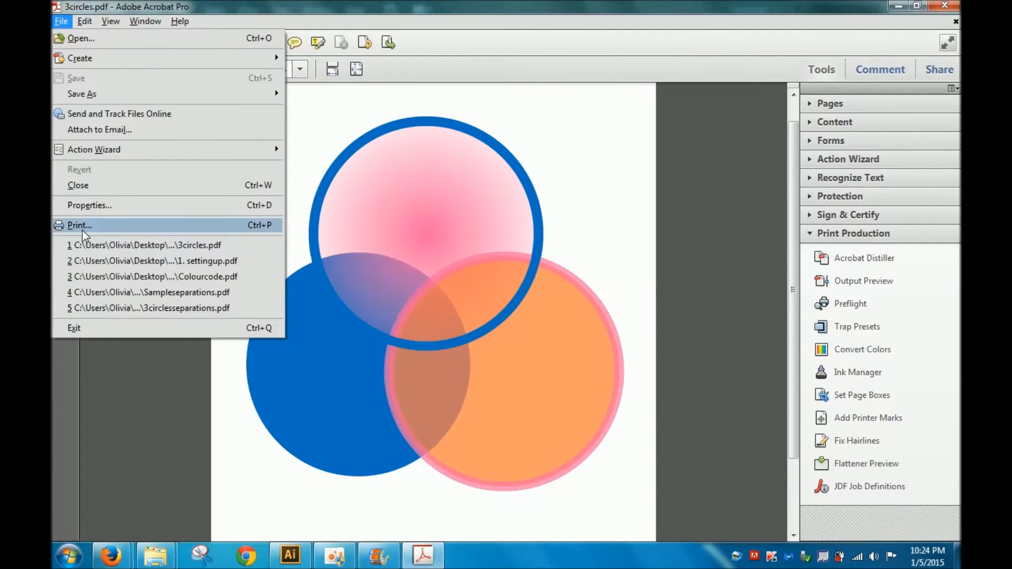
left_click(80, 225)
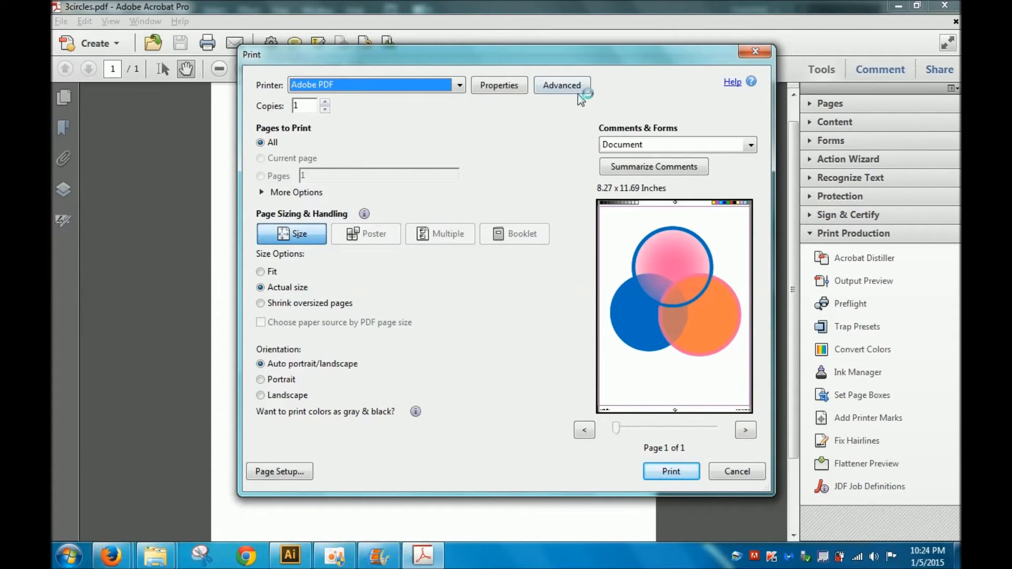
left_click(562, 84)
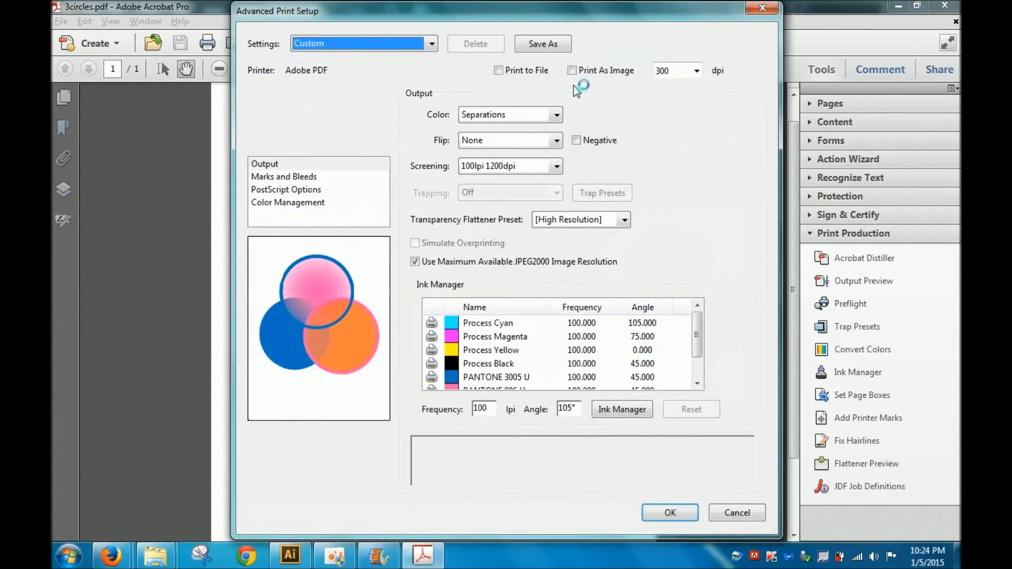
left_click(270, 164)
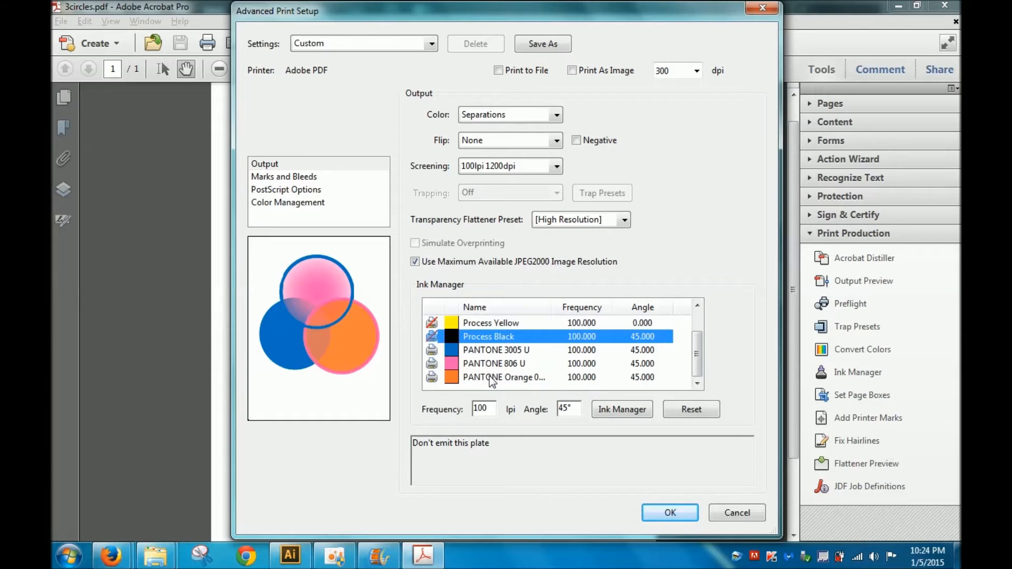
mouse_move(535, 368)
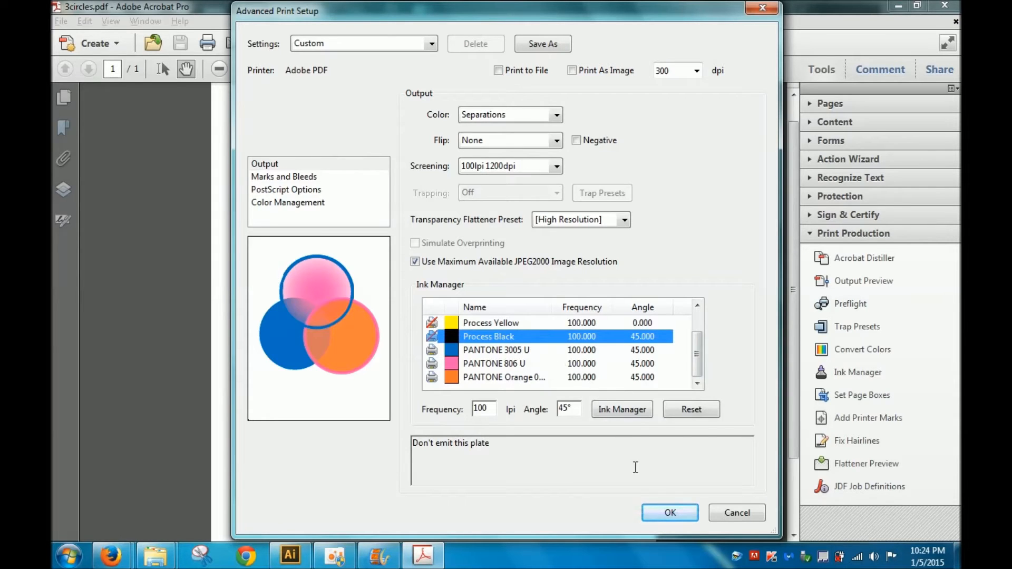
left_click(671, 512)
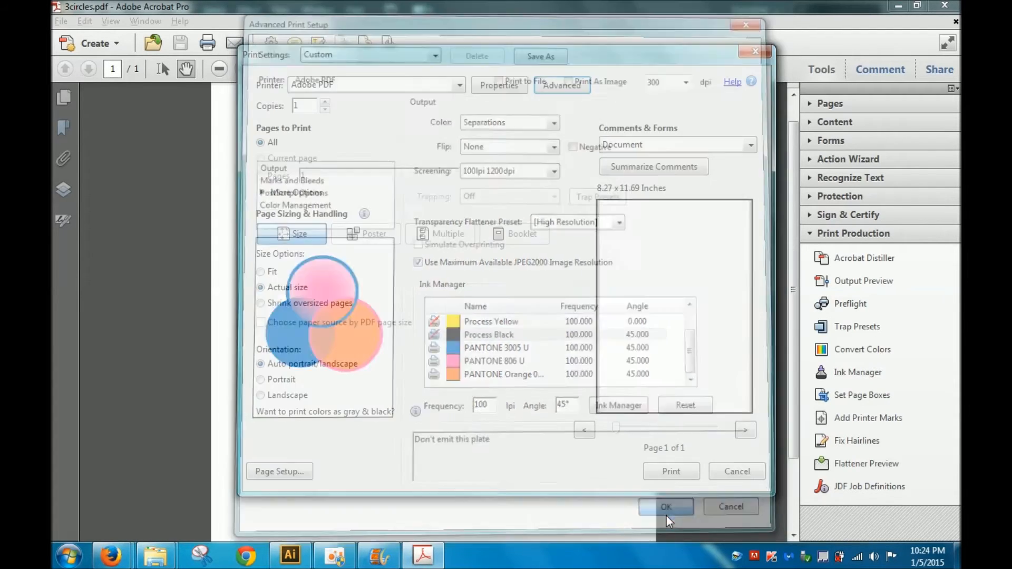
left_click(666, 506)
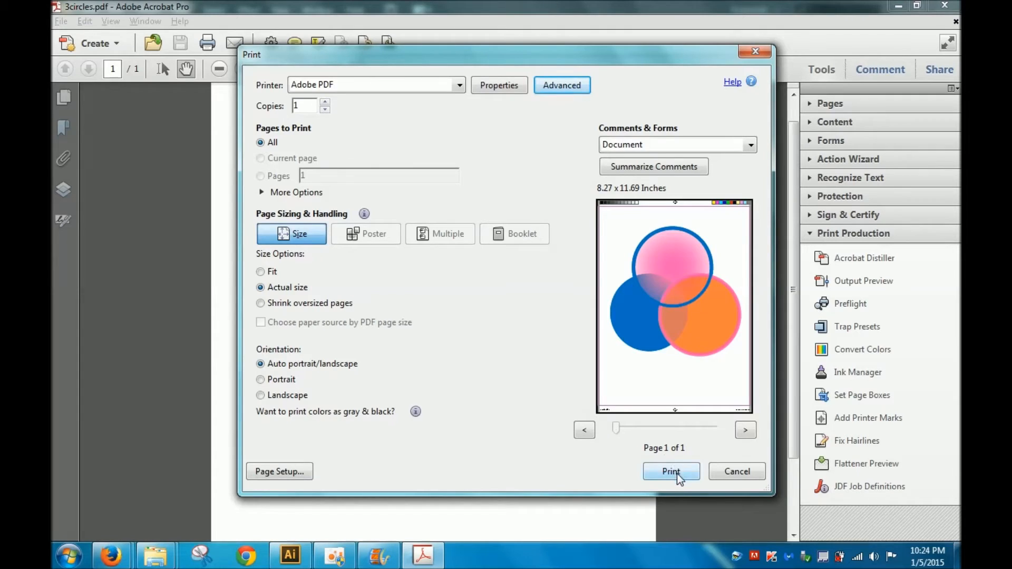
Print the separations to a new PDF named 3circlesseparations in the spotcolor folder.
left_click(670, 471)
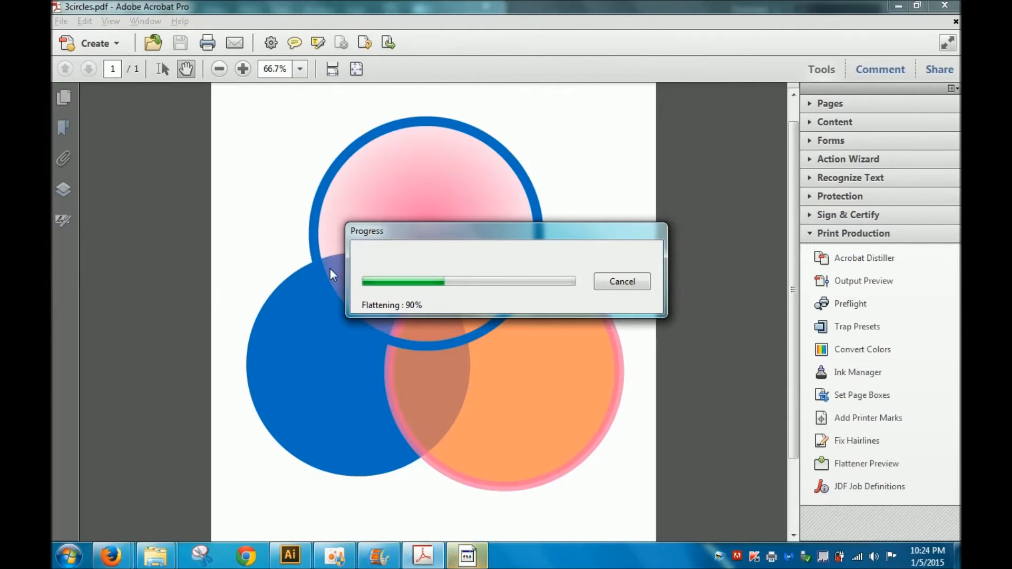
mouse_move(373, 333)
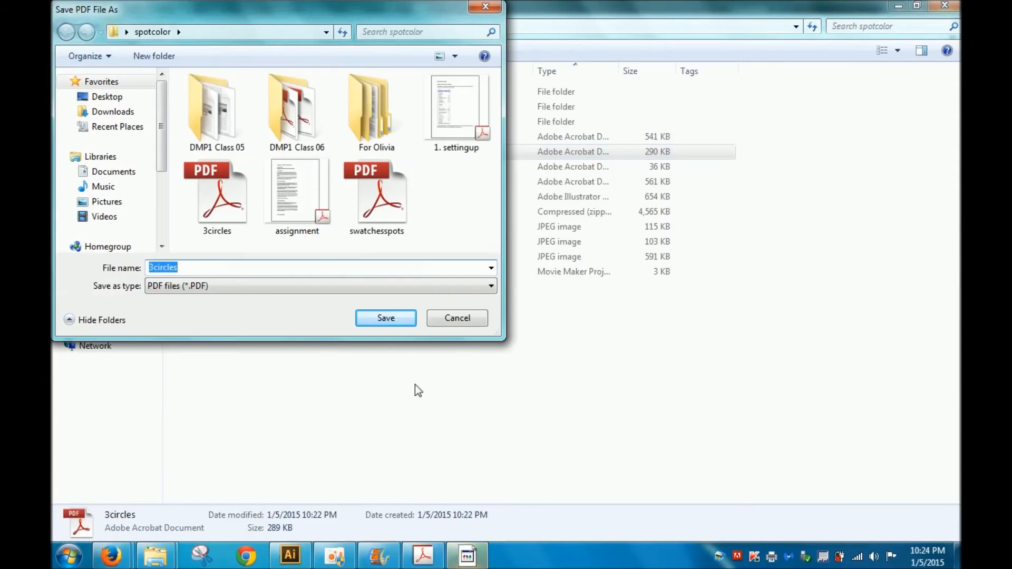
left_click(315, 268)
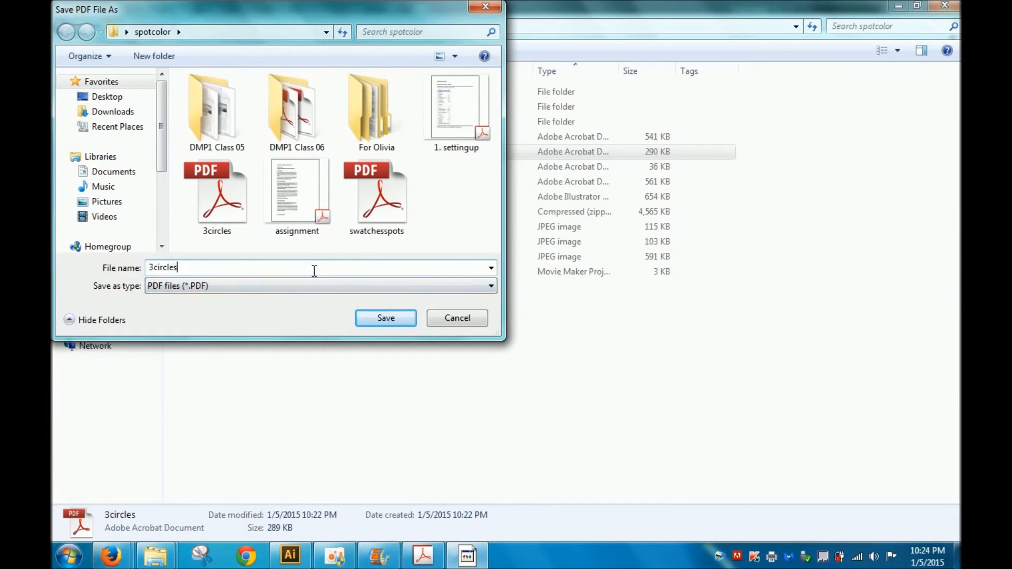
type("sep")
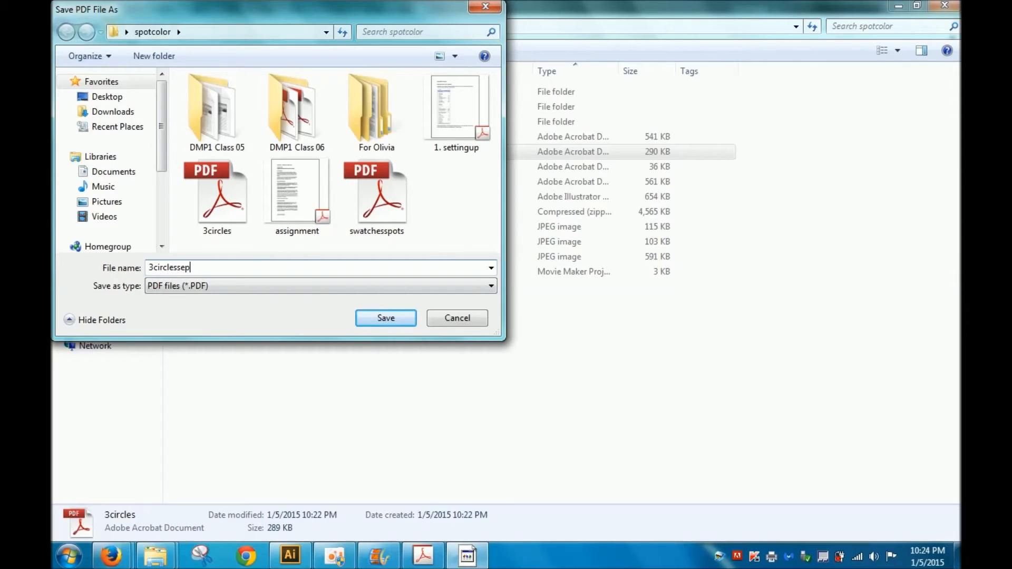
type("arations")
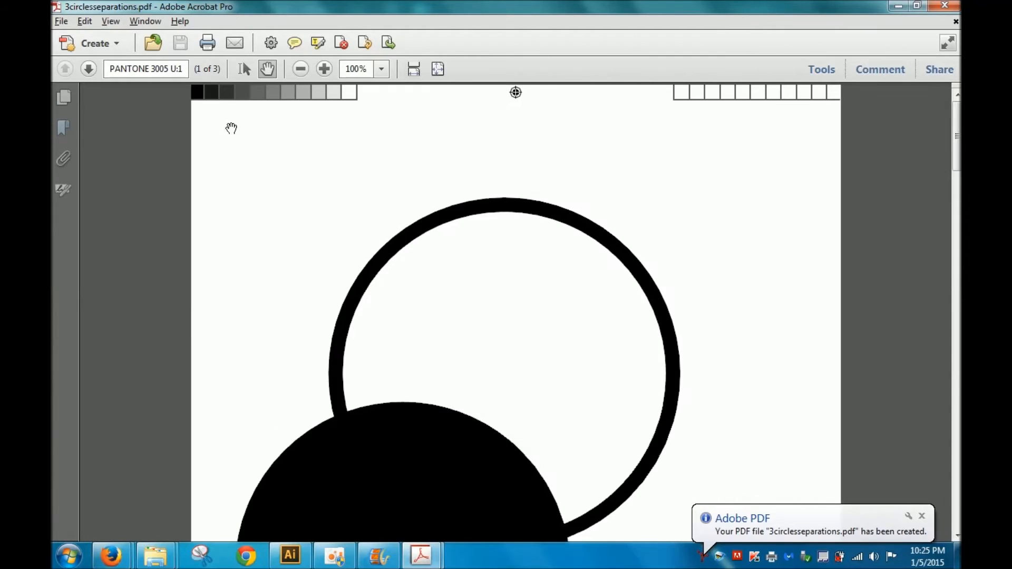
mouse_move(558, 259)
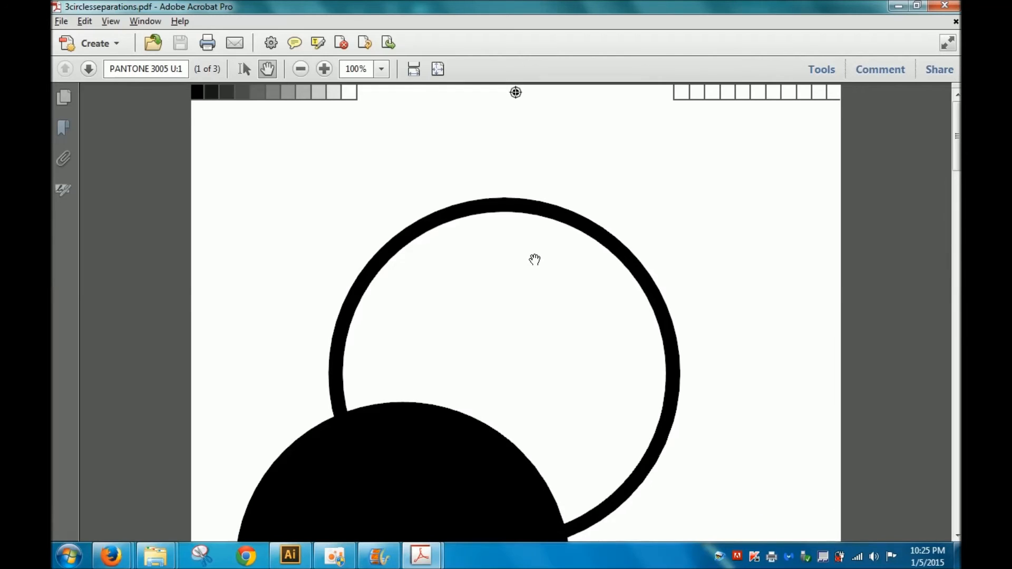
Scroll from the PANTONE 3005 U plate toward the PANTONE 806 U plate, then check the original artwork.
scroll("down", 3)
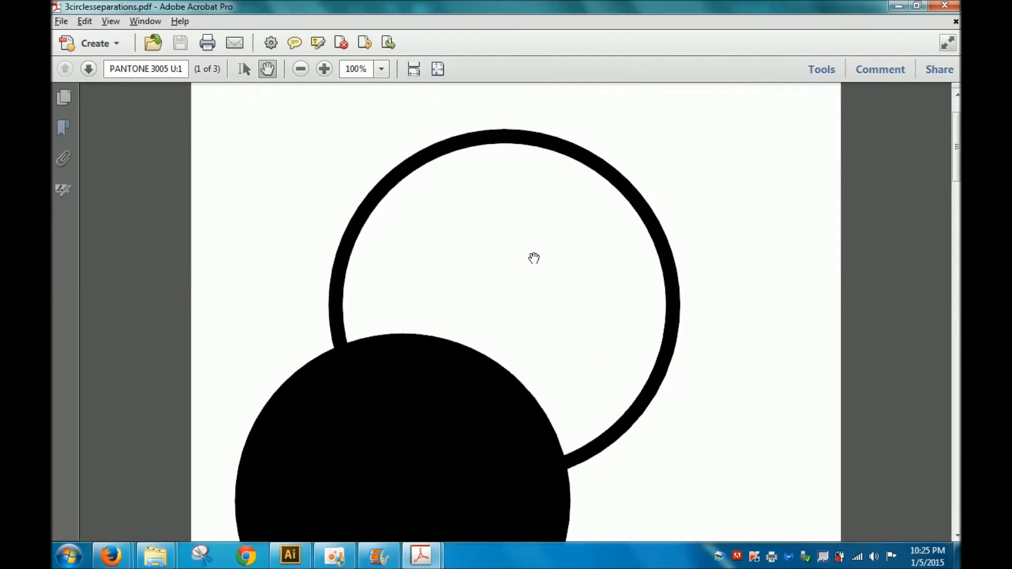
scroll("down", 3)
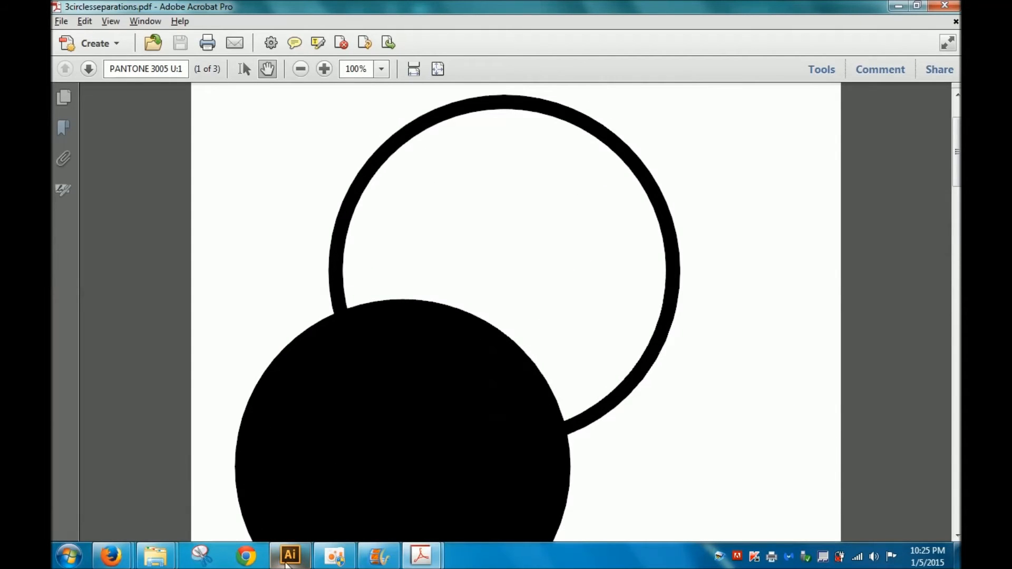
left_click(289, 555)
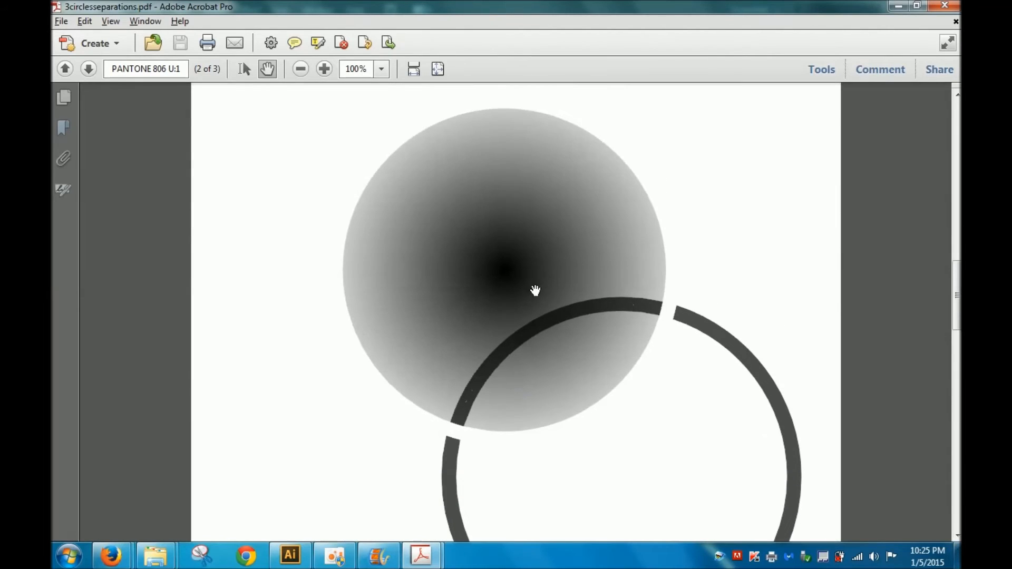
Alternate between the Illustrator artwork and the separations PDF, panning to show the ring.
left_click(291, 555)
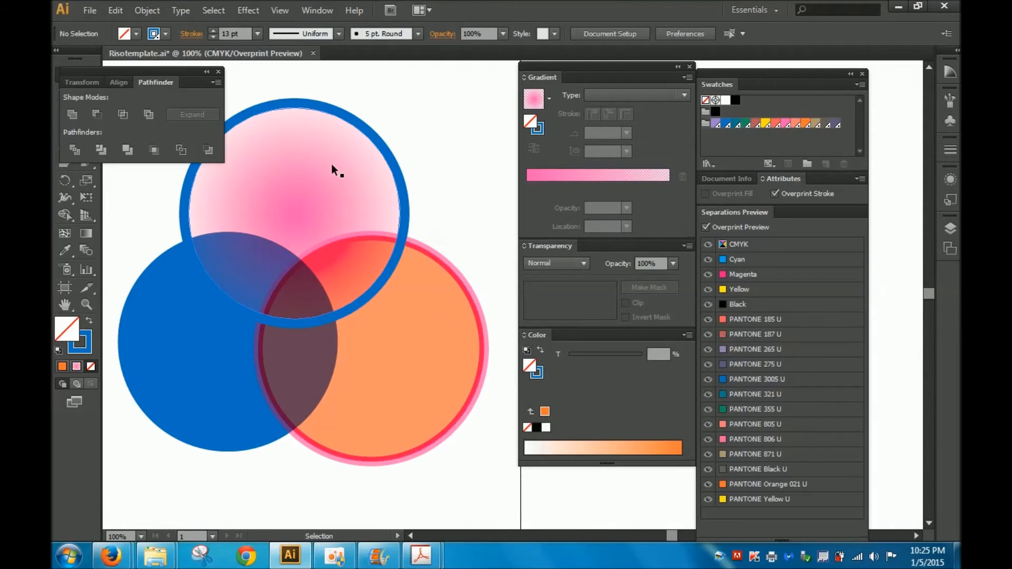
left_click(419, 556)
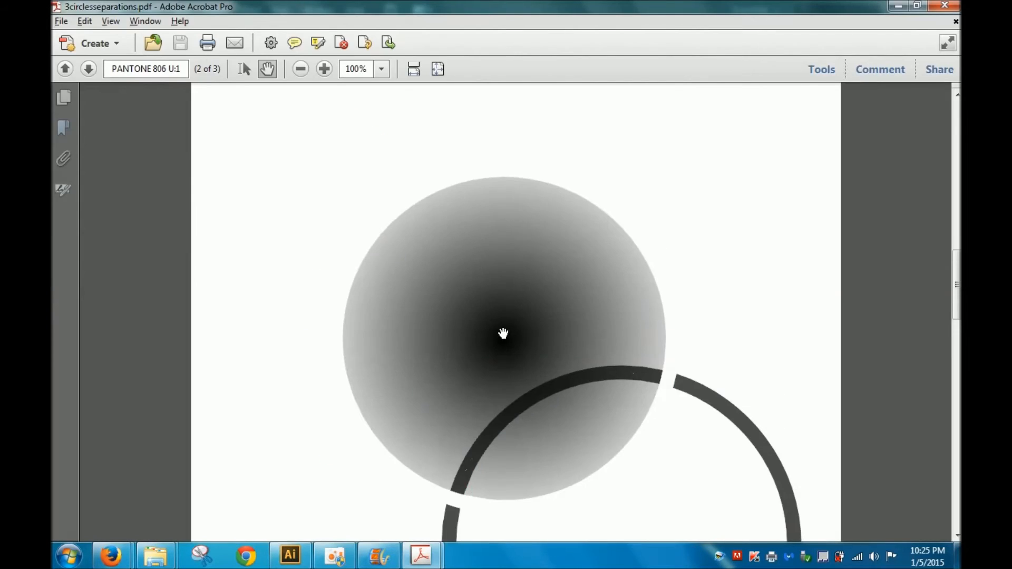
left_click_drag(504, 334, 481, 162)
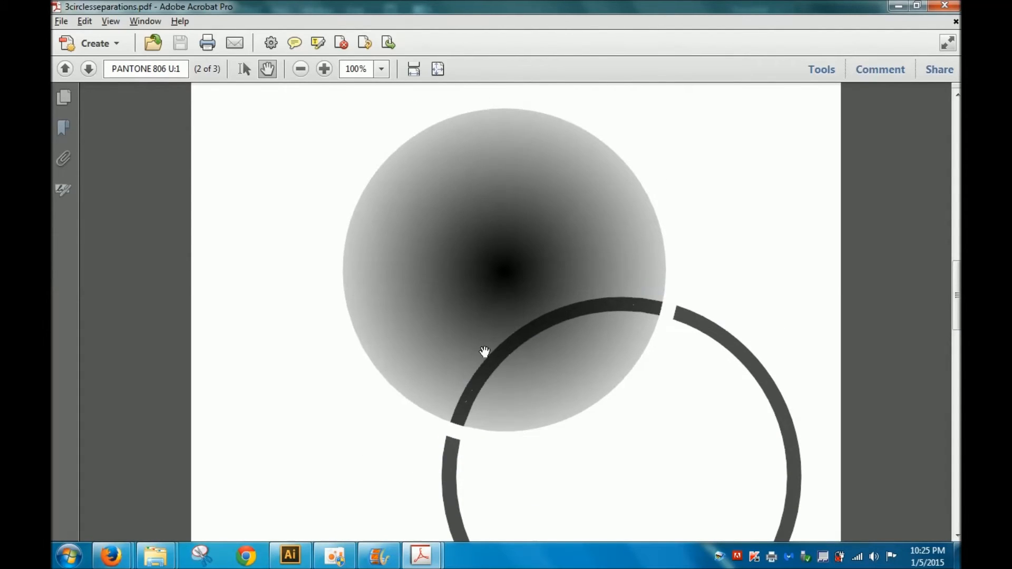
mouse_move(608, 313)
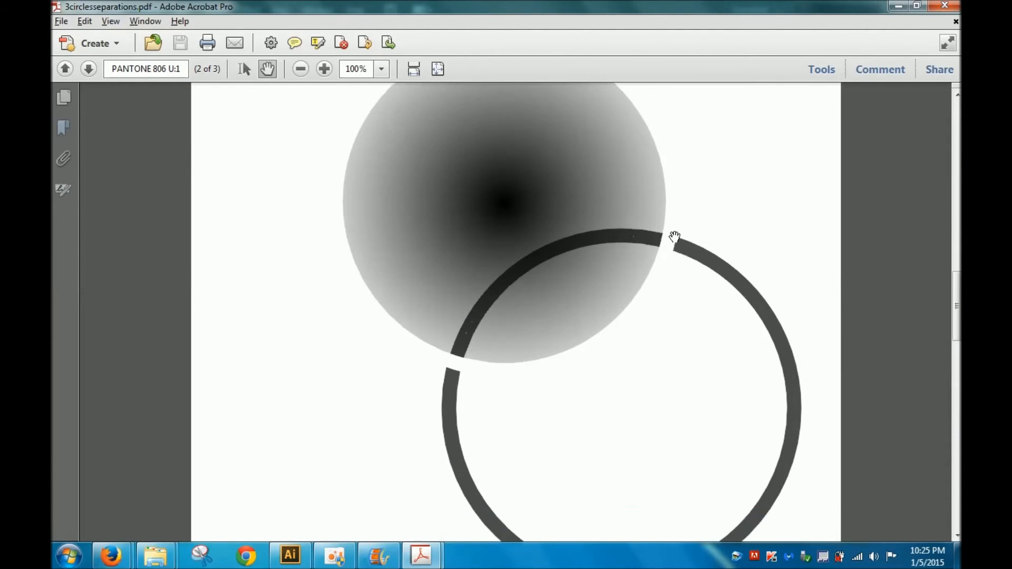
mouse_move(670, 234)
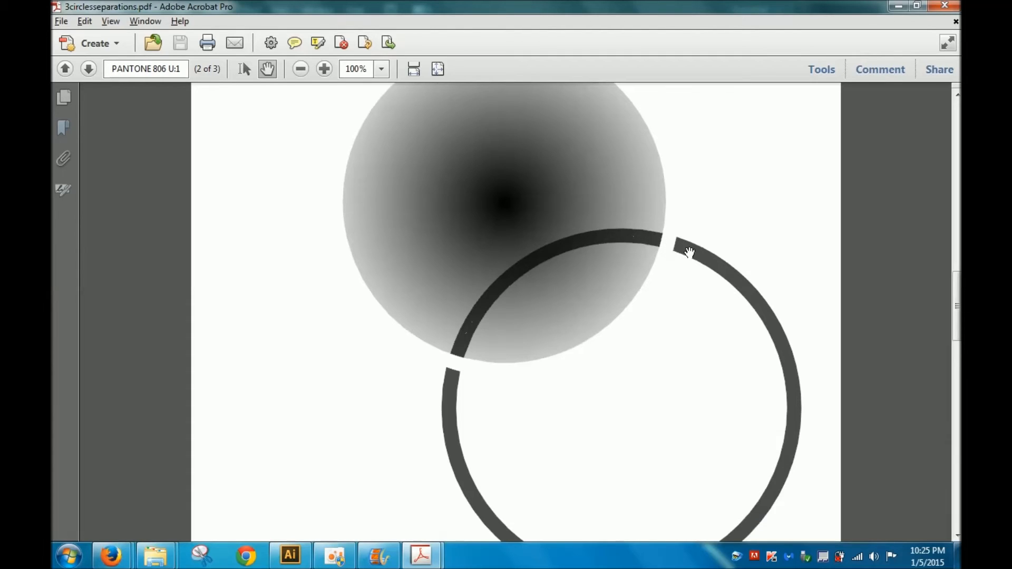
mouse_move(592, 245)
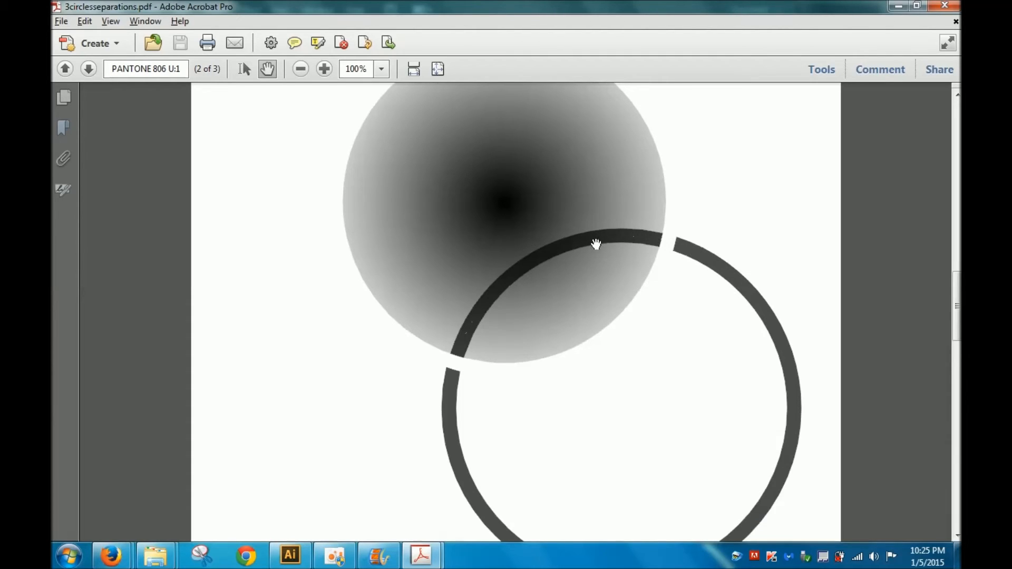
left_click(290, 557)
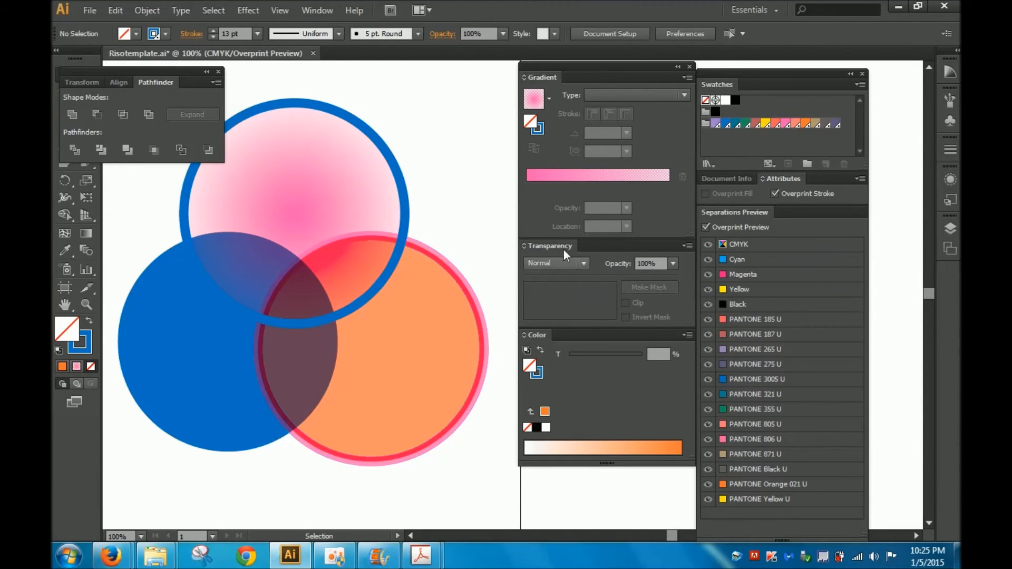
left_click(421, 556)
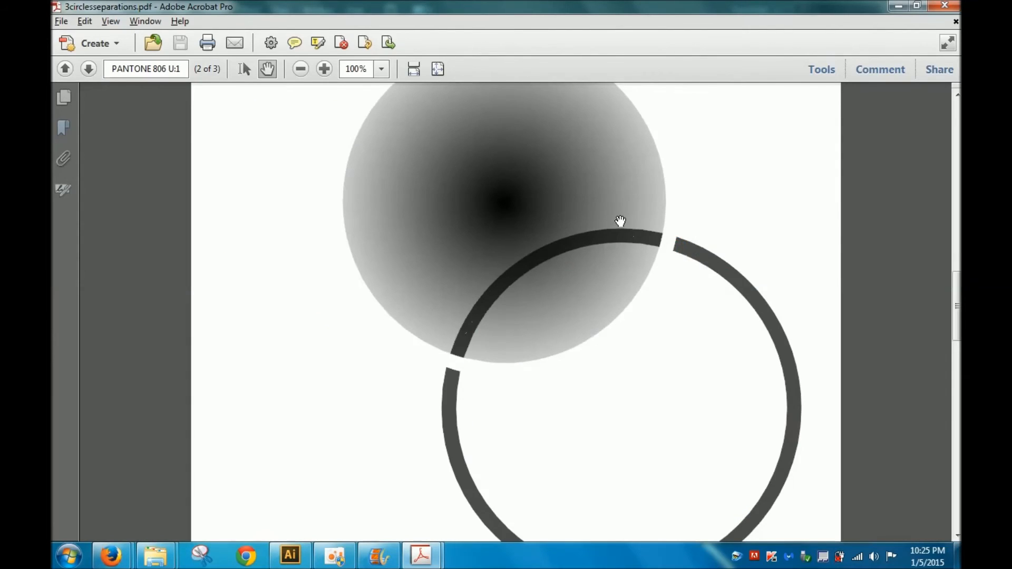
Page back to the PANTONE 3005 U plate, then forward through 806 U to the Orange 021 U plate.
left_click(66, 70)
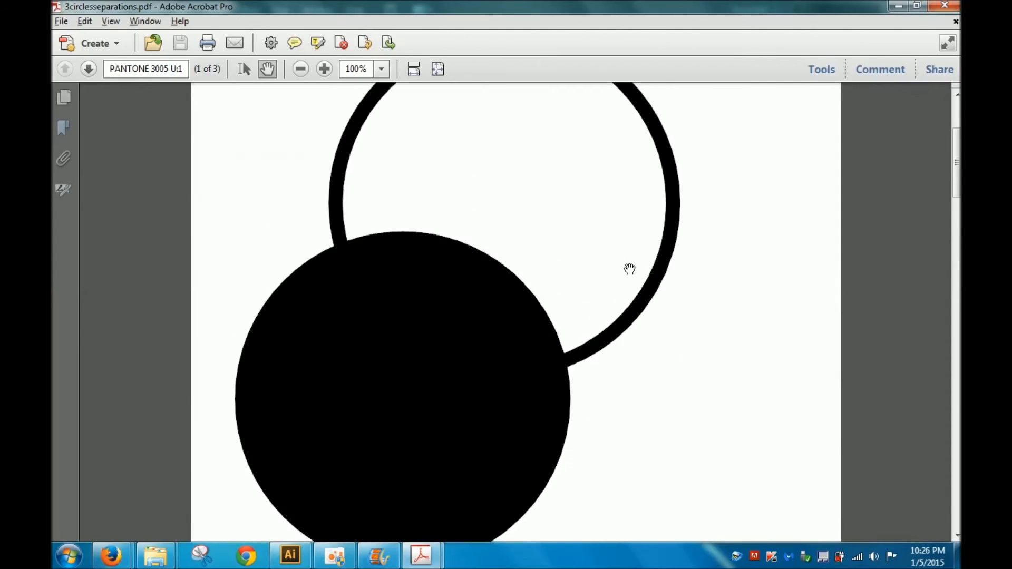
left_click(88, 68)
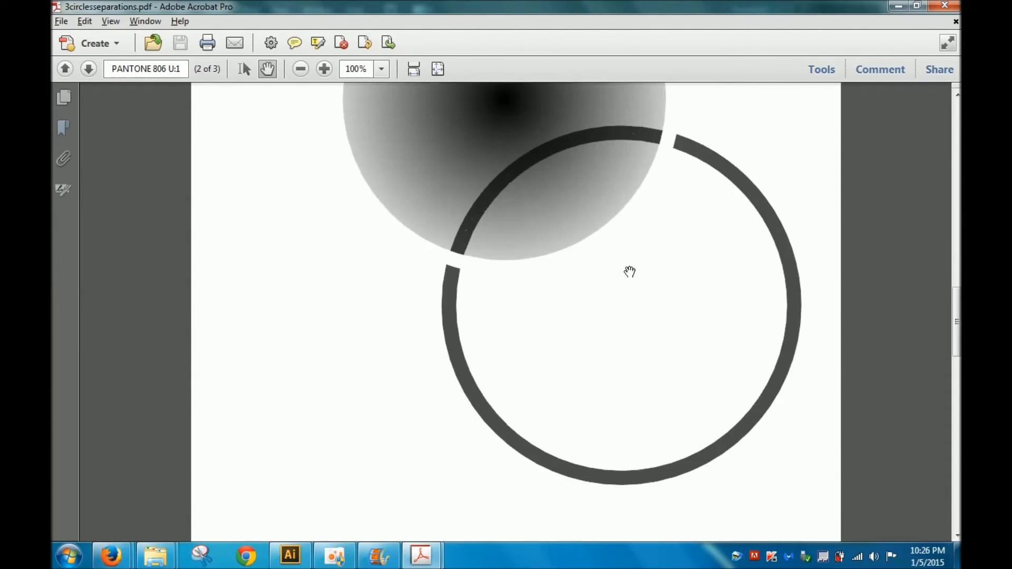
left_click(89, 69)
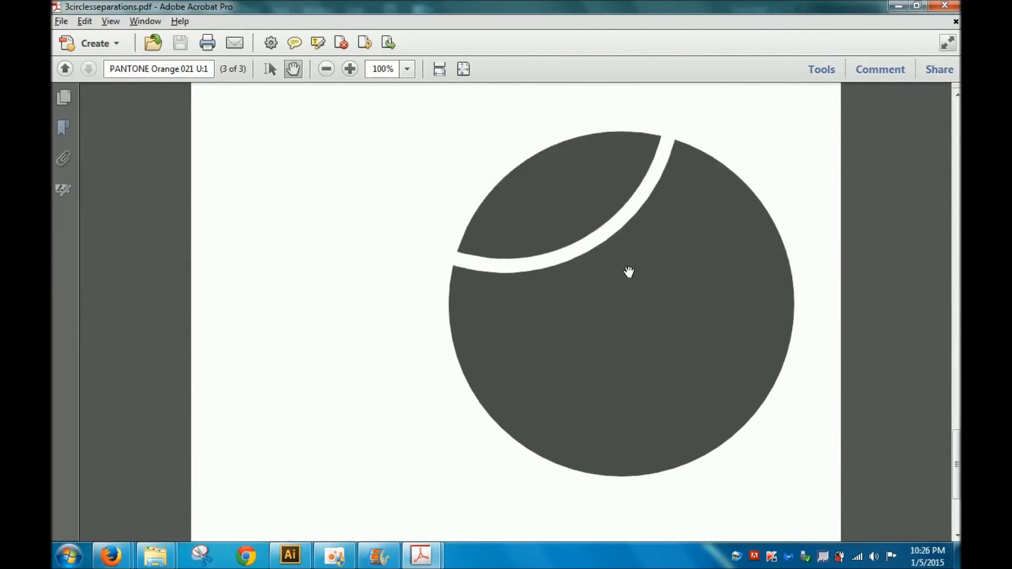
Compare the Orange 021 and 3005 plates with the original artwork, ending in Illustrator.
left_click_drag(630, 272, 562, 269)
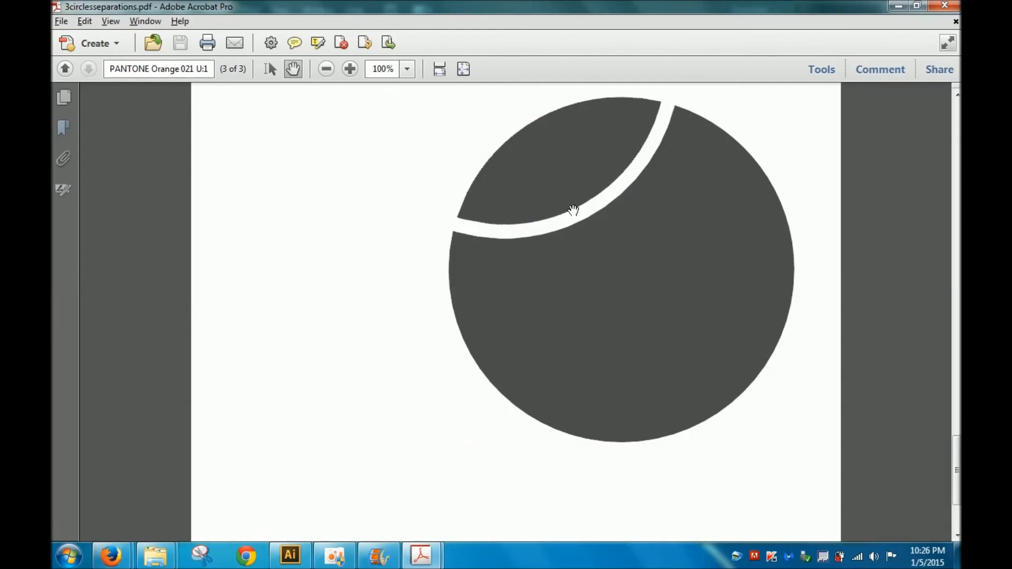
left_click(288, 554)
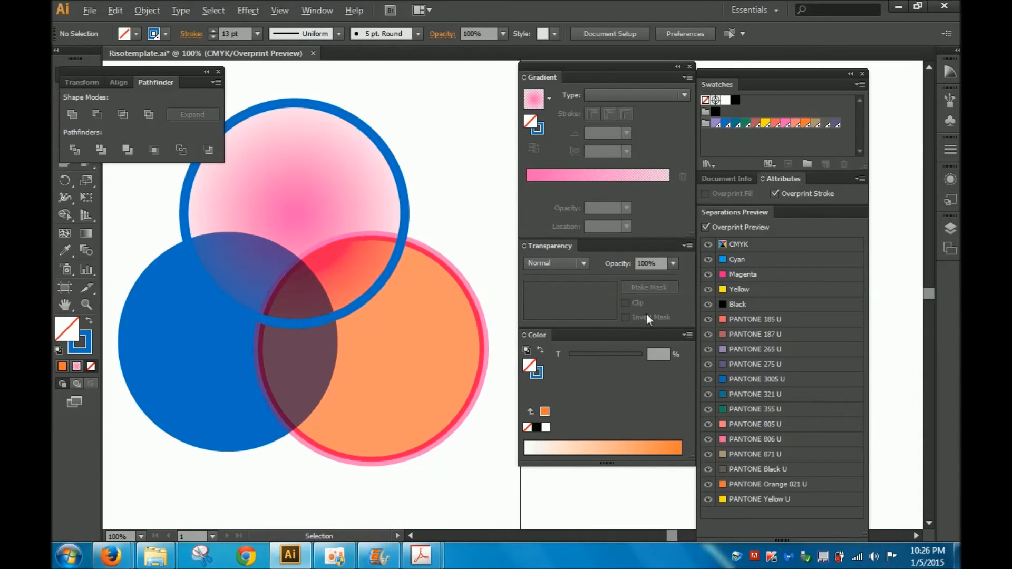
left_click(428, 555)
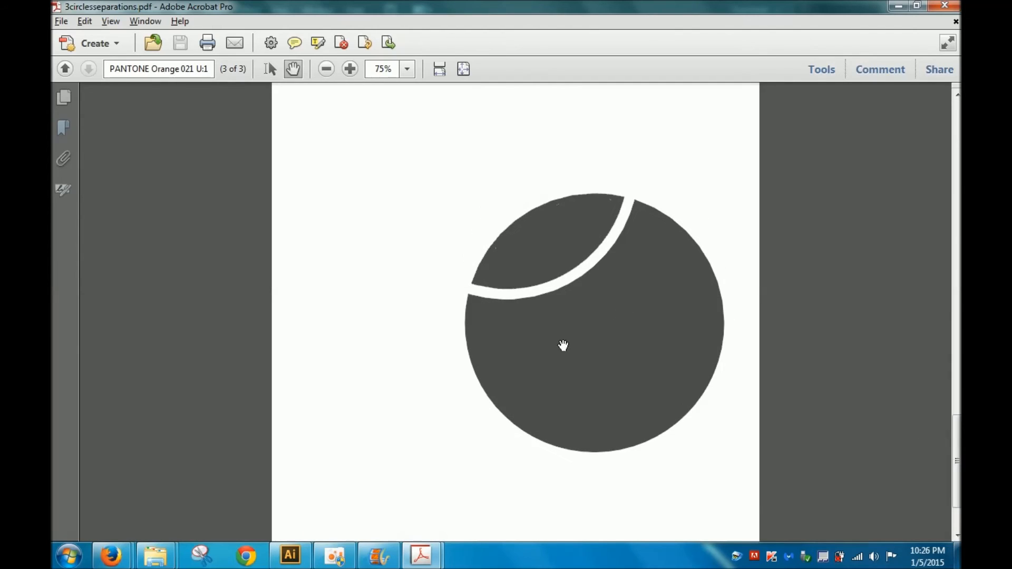
left_click(291, 556)
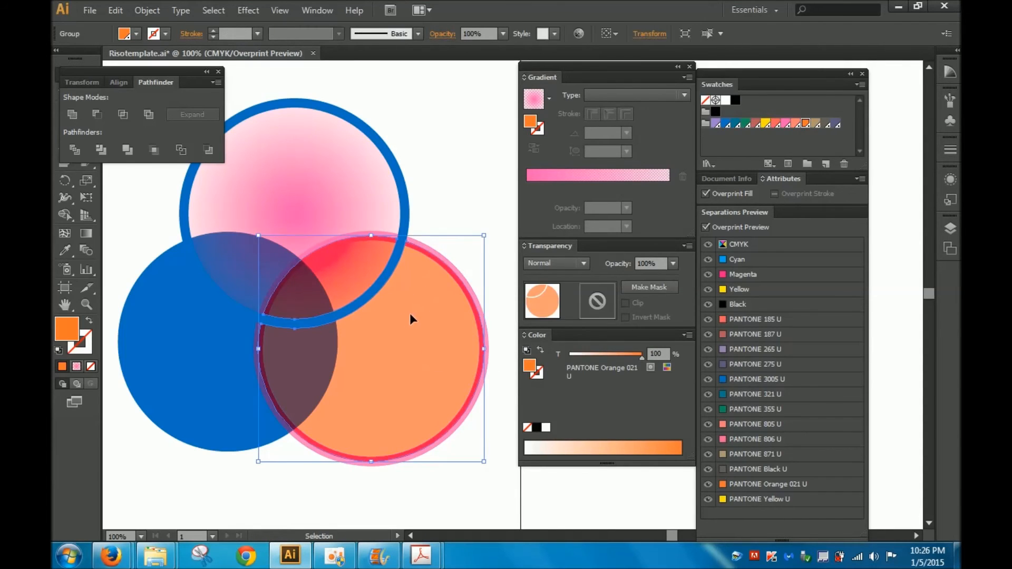
left_click(418, 556)
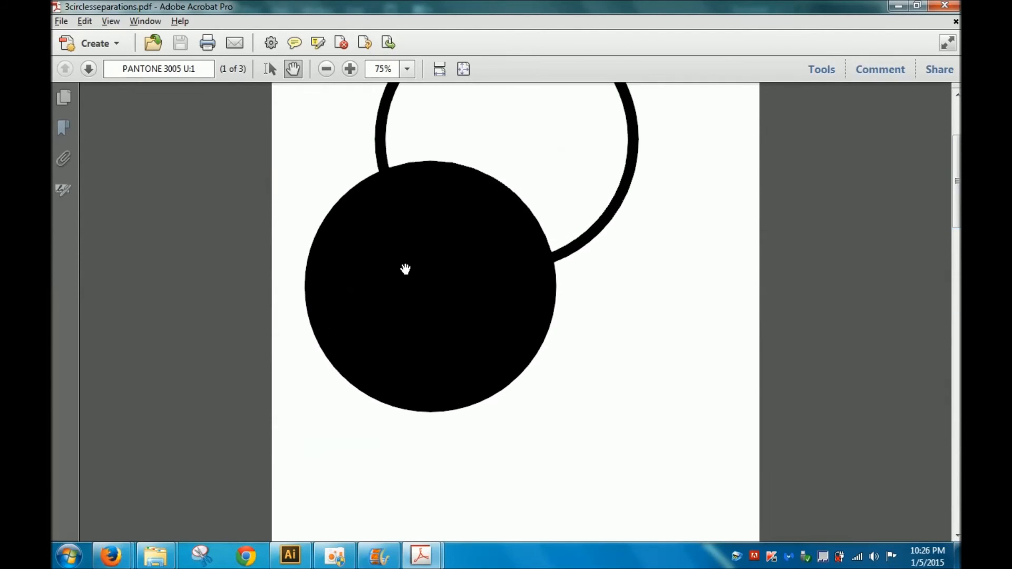
mouse_move(407, 324)
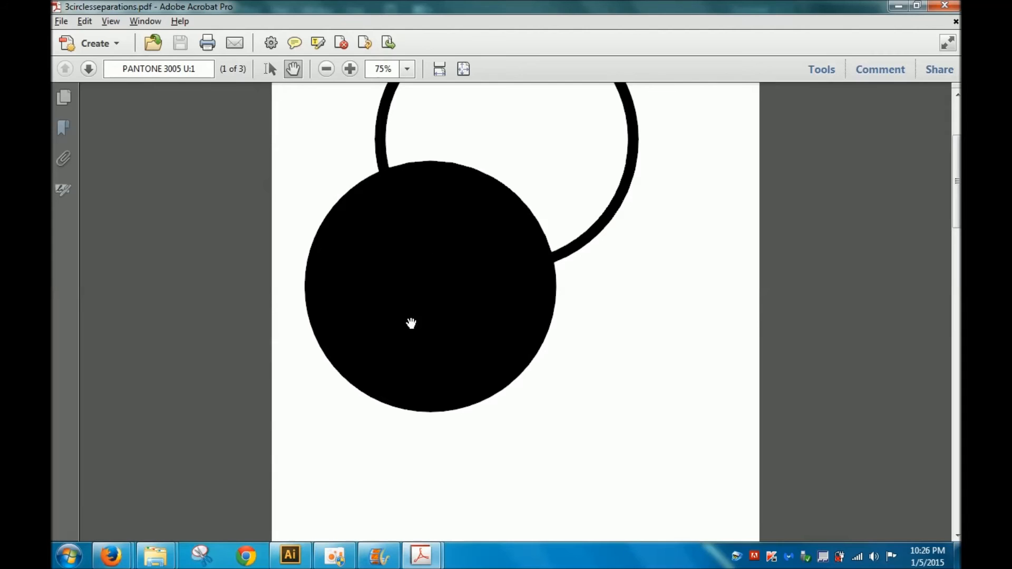
mouse_move(364, 200)
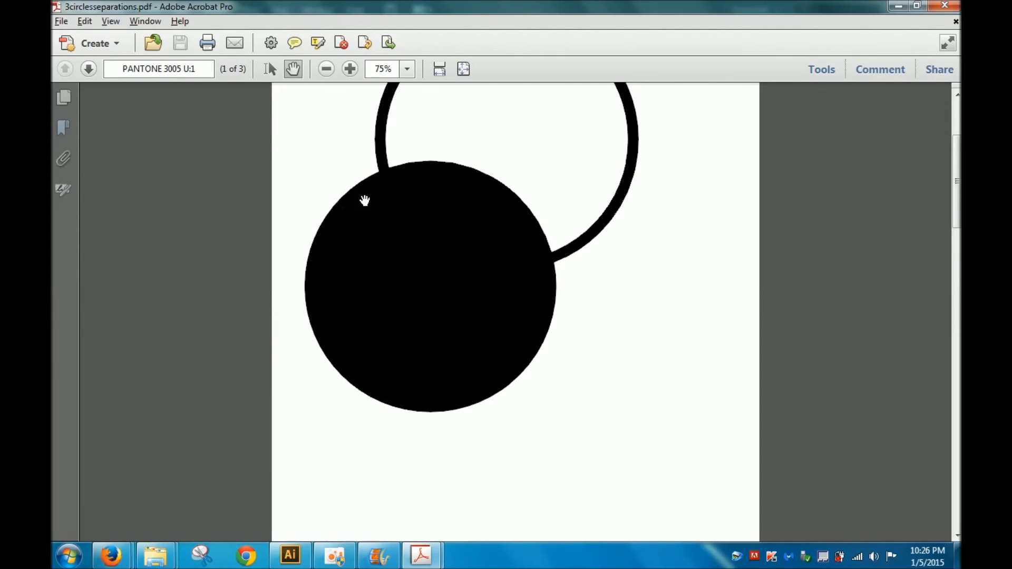
mouse_move(957, 201)
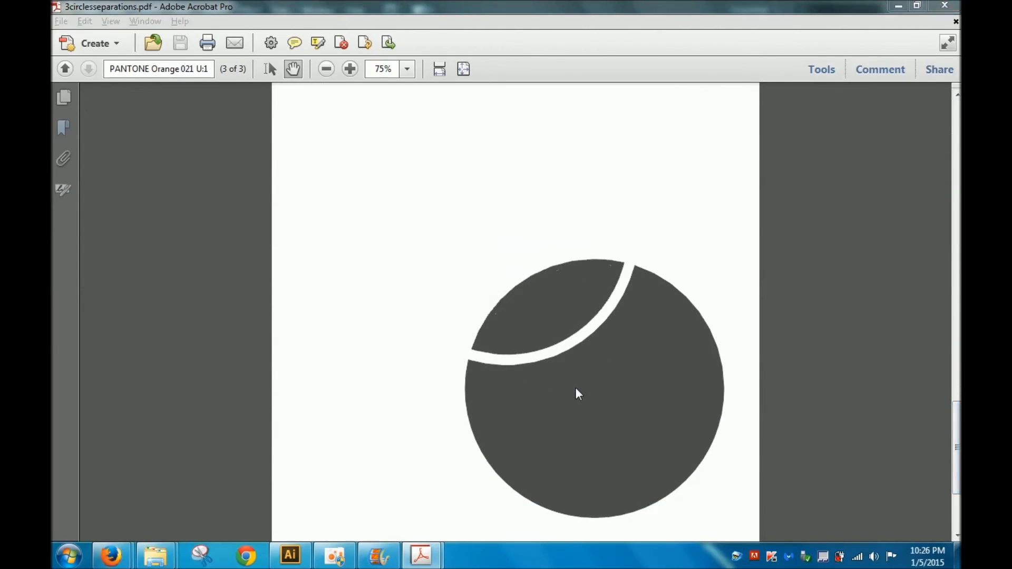
left_click(290, 555)
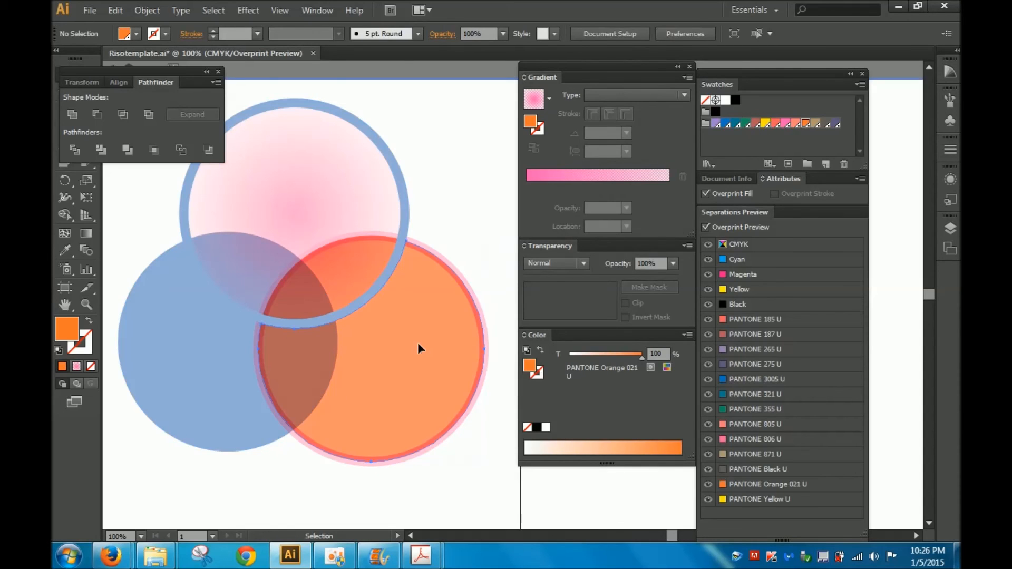
Select the orange circle to inspect its overprint settings, then return to the separations PDF.
left_click(418, 348)
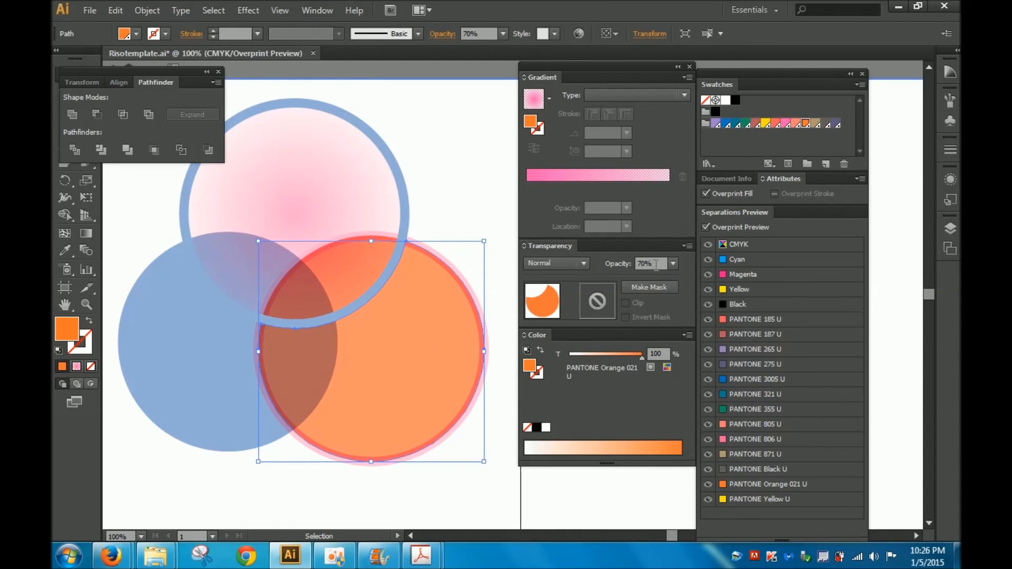
mouse_move(449, 209)
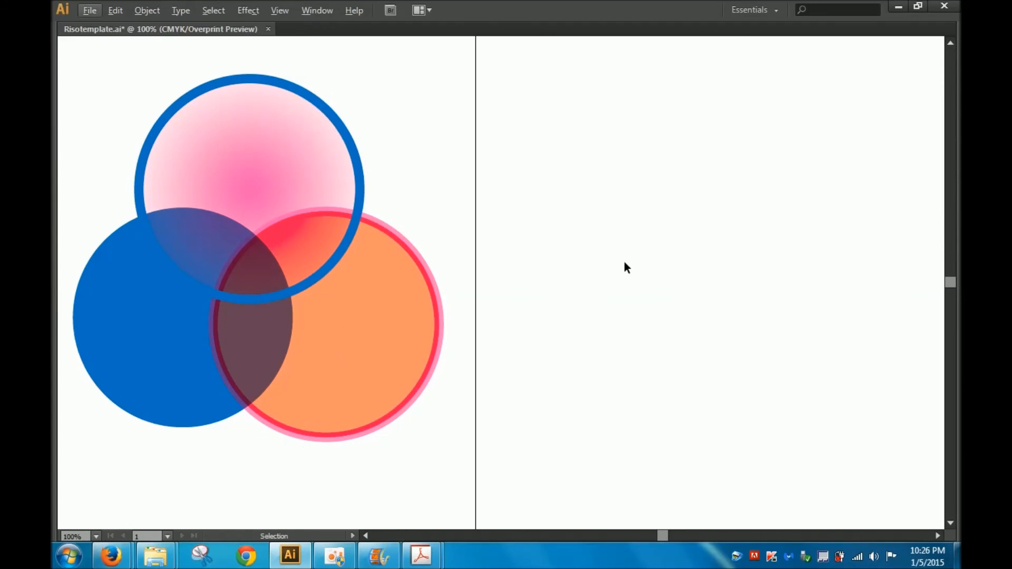
mouse_move(567, 268)
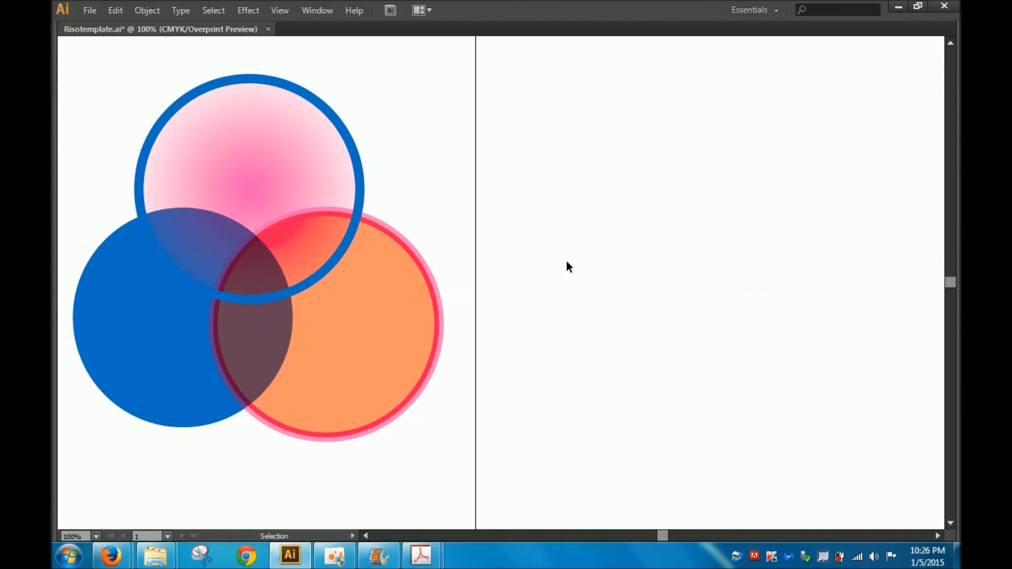
left_click(420, 555)
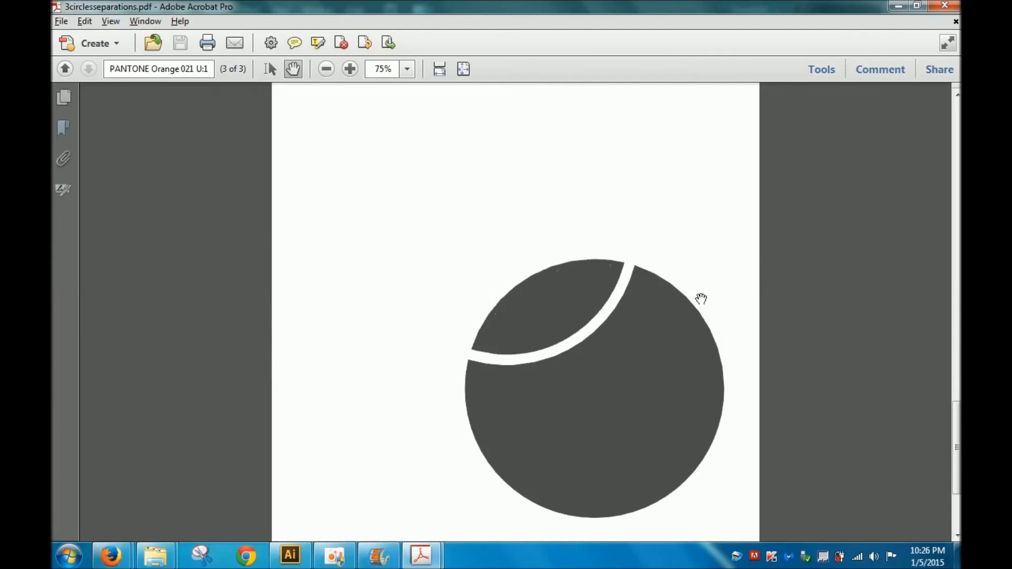
mouse_move(645, 349)
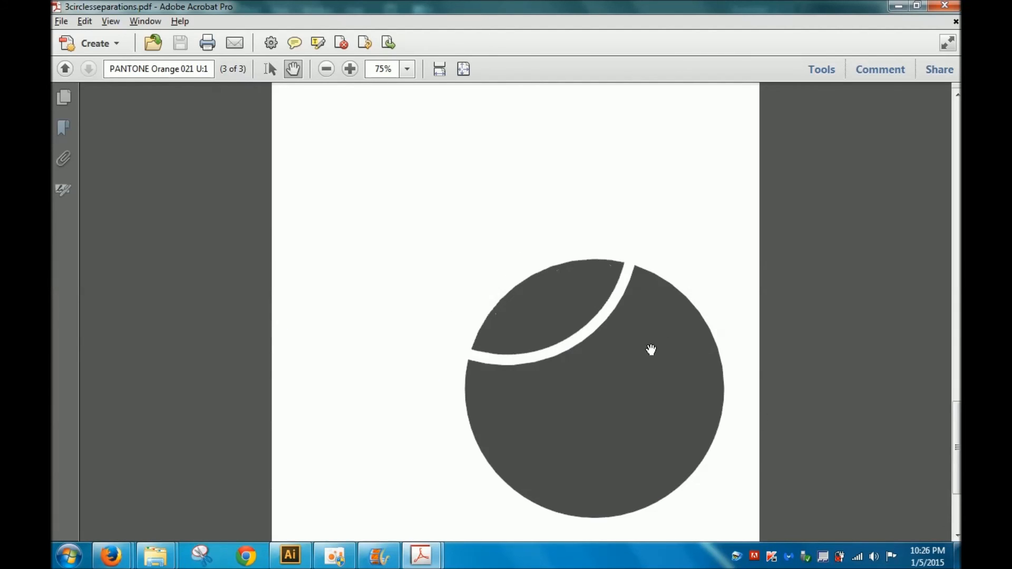
mouse_move(672, 430)
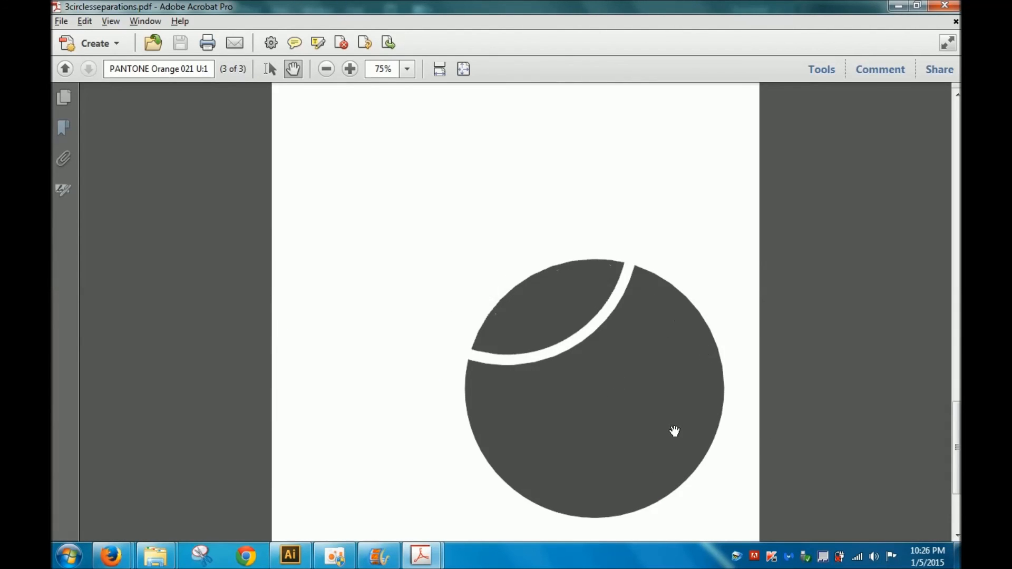
mouse_move(644, 328)
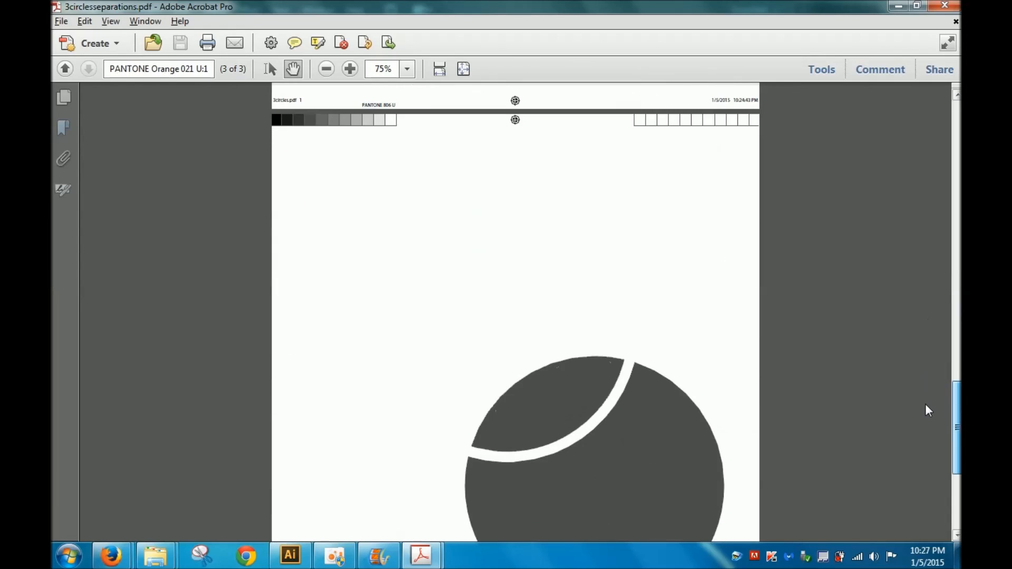
Jump back to the PANTONE 3005 U plate on page 1, then return to the Illustrator artwork.
left_click(324, 69)
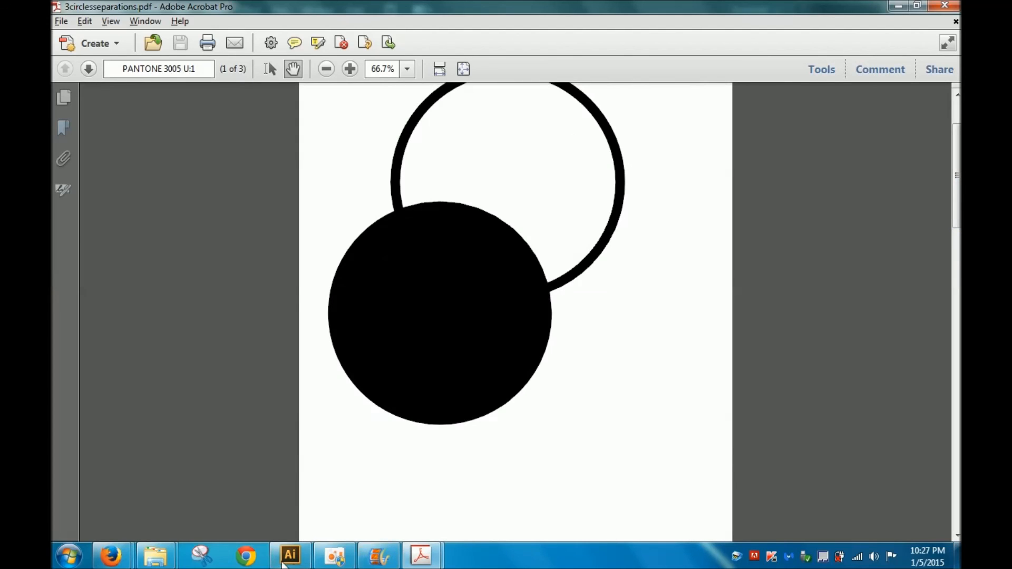
left_click(289, 555)
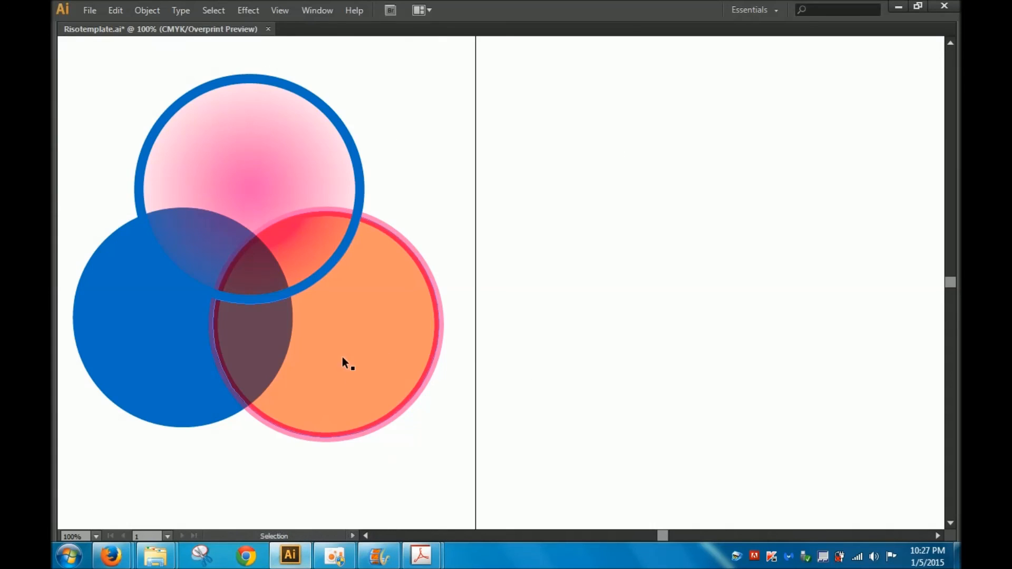